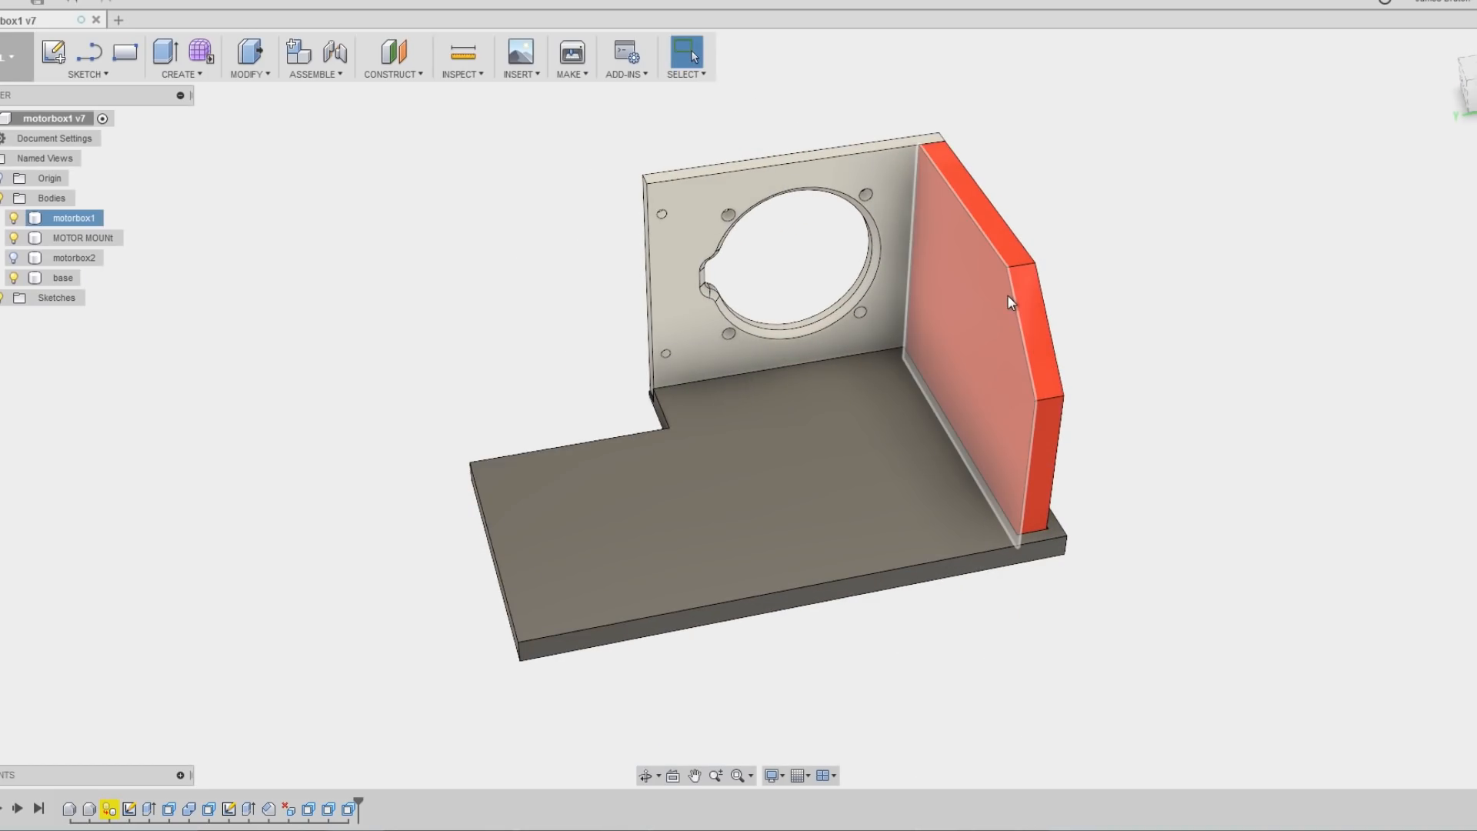
{"action": "mouse_move", "coordinate": [995, 329]}
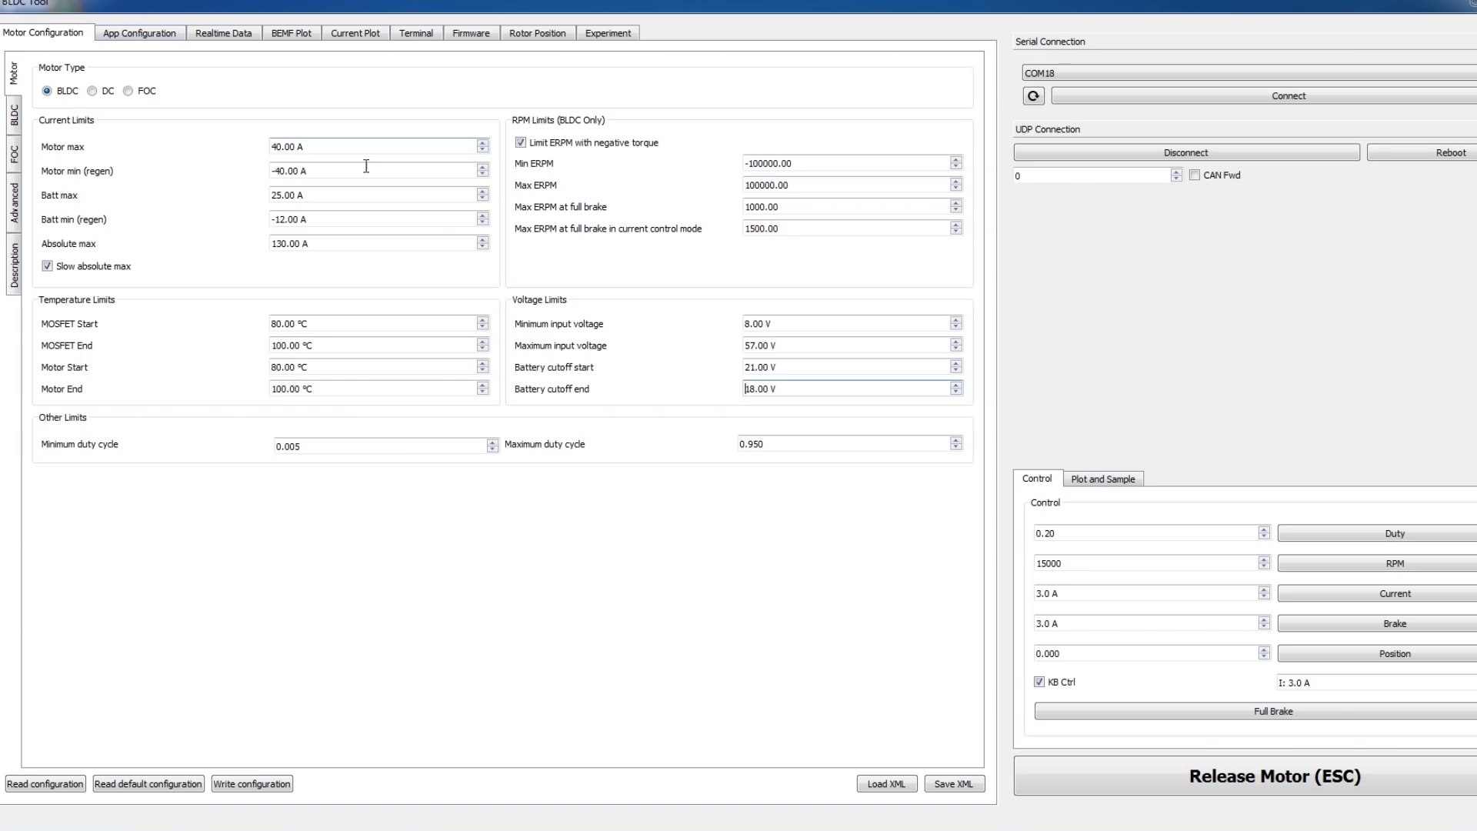
{"action": "mouse_move", "coordinate": [217, 55]}
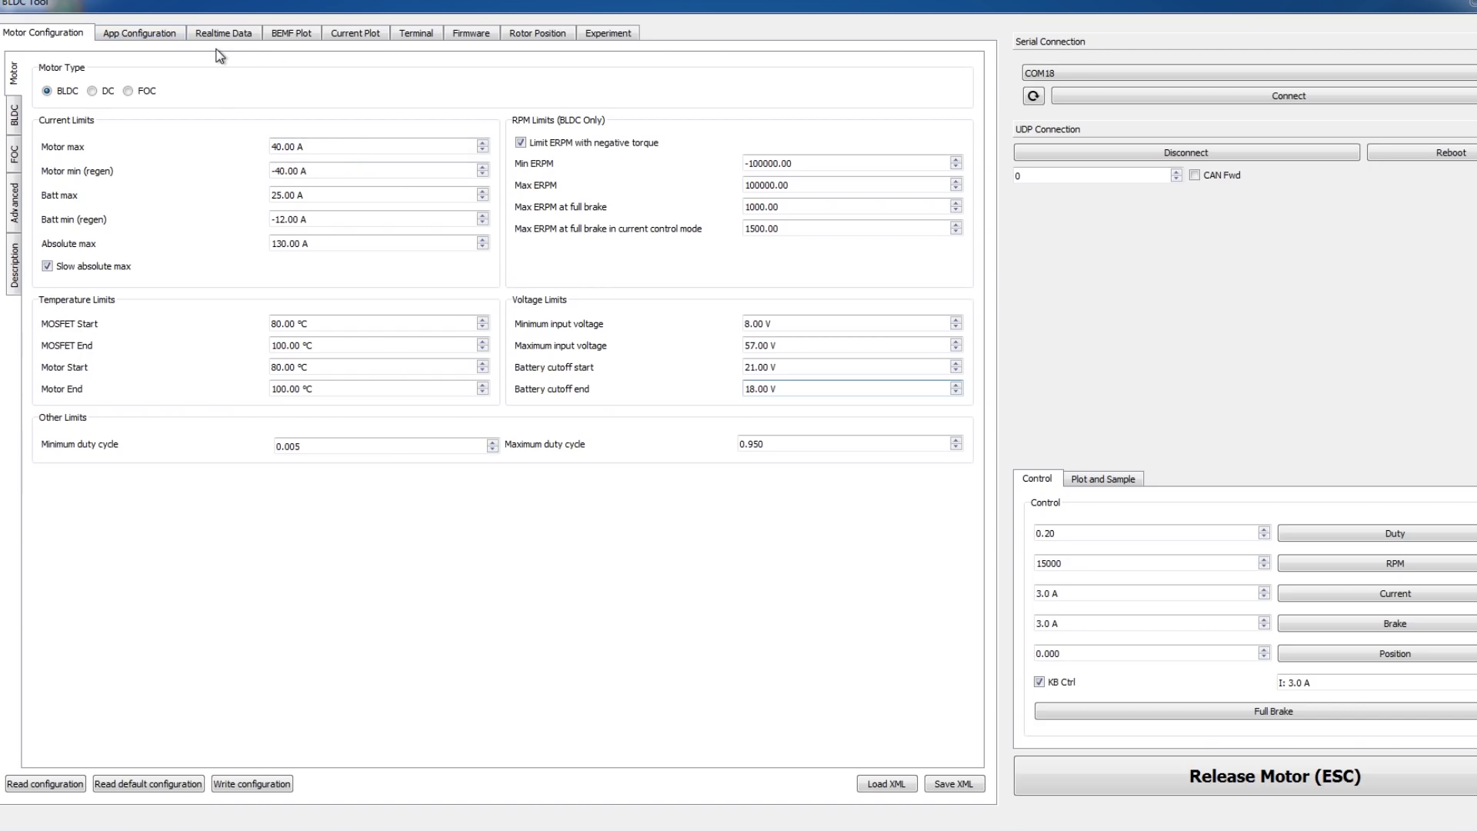
{"action": "mouse_move", "coordinate": [214, 90]}
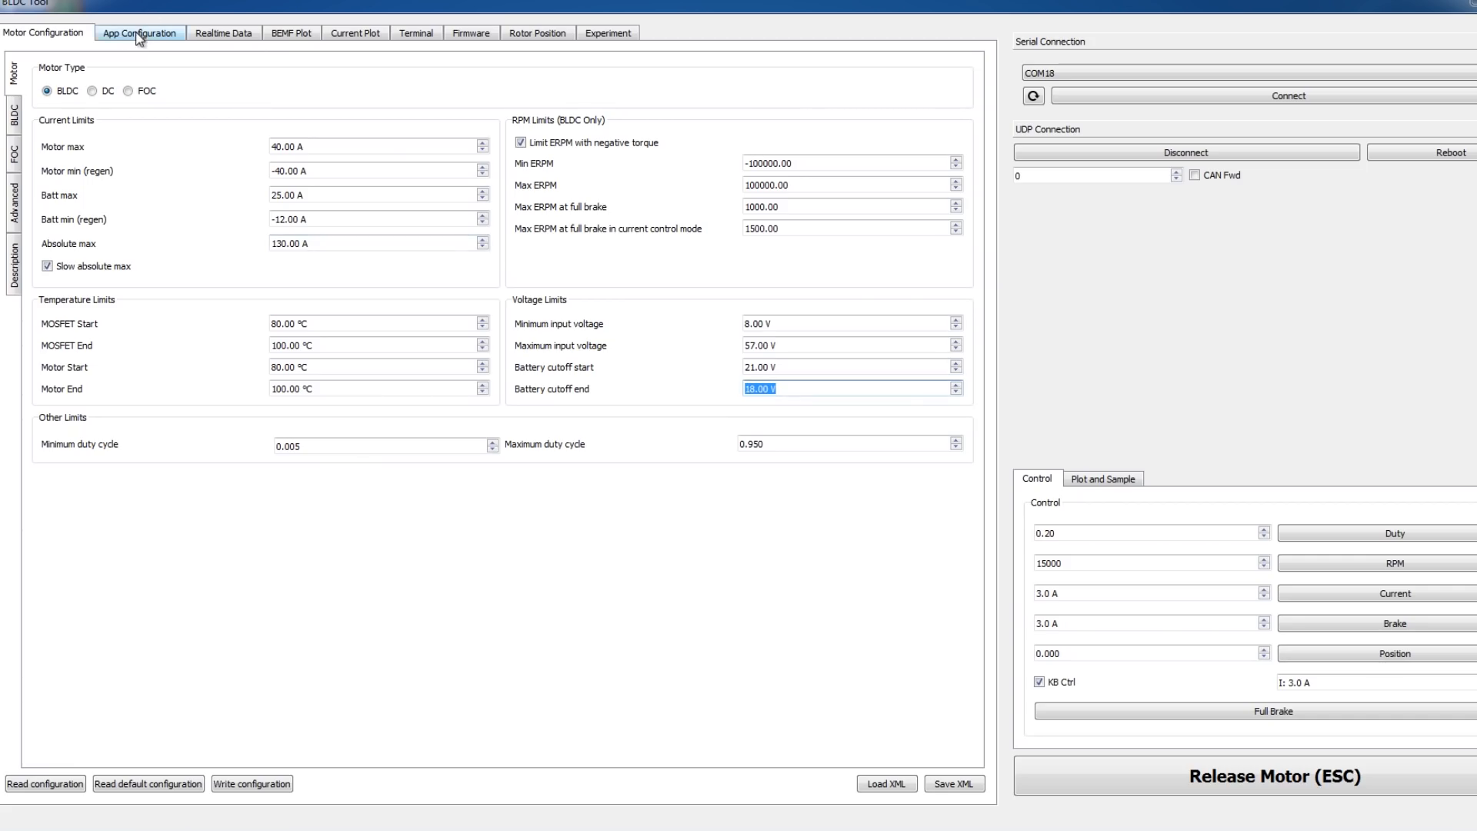
Review the motor limits and sensorless BLDC settings, then show the PPM app settings with duty cycle control.
{"action": "left_click", "coordinate": [140, 32]}
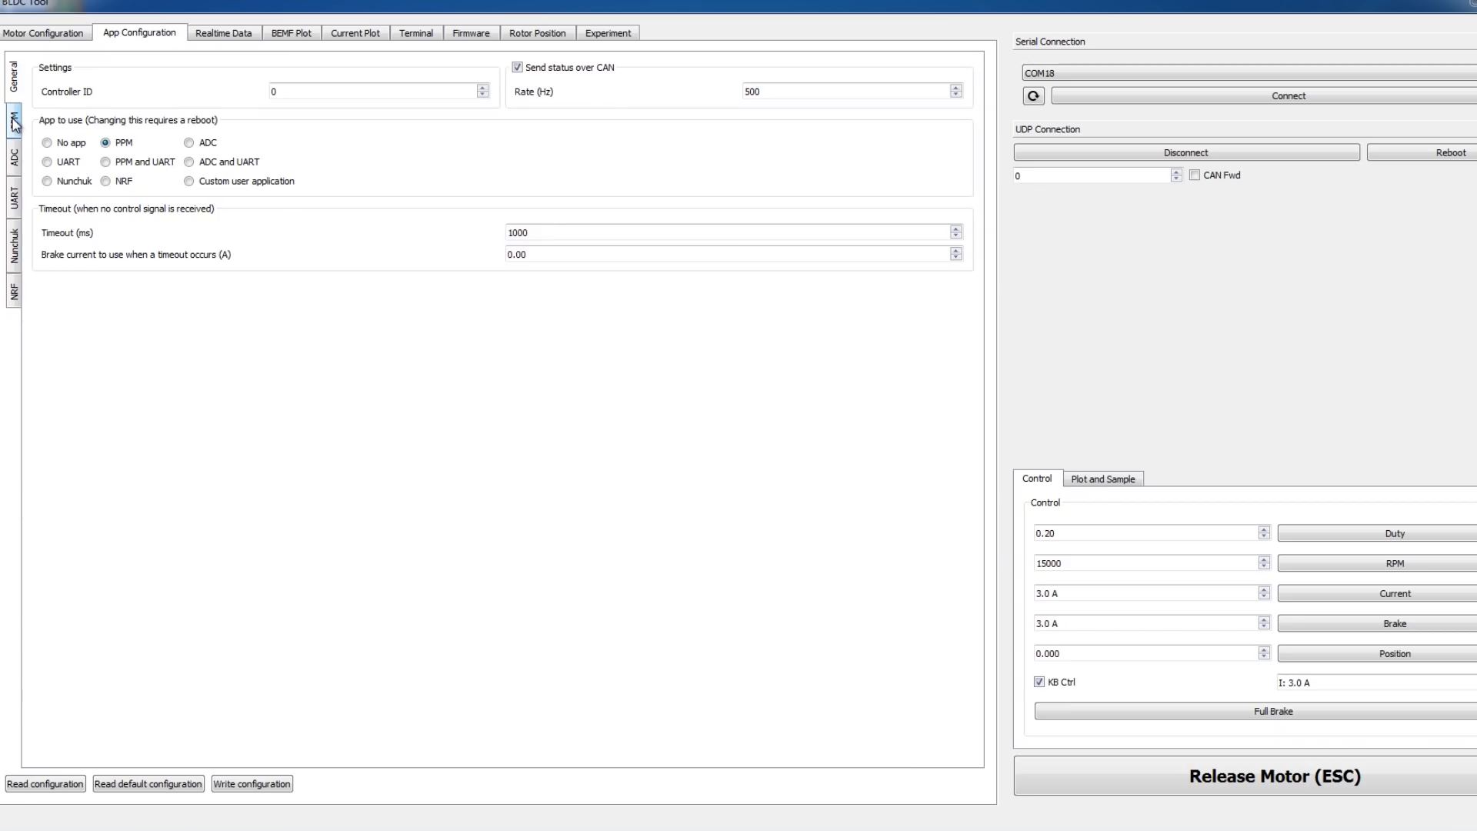
{"action": "left_click", "coordinate": [44, 32]}
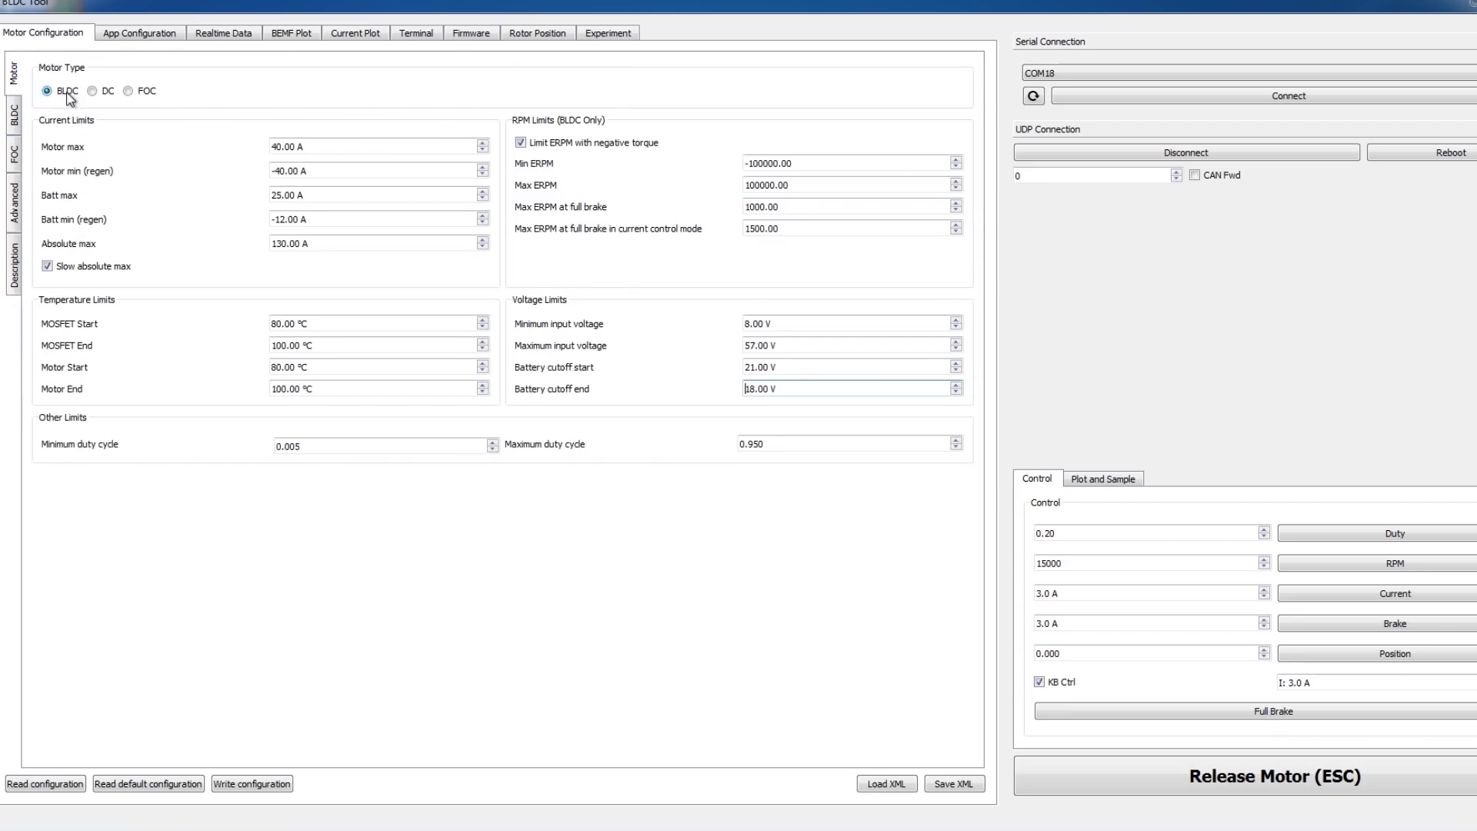
{"action": "left_click", "coordinate": [14, 112]}
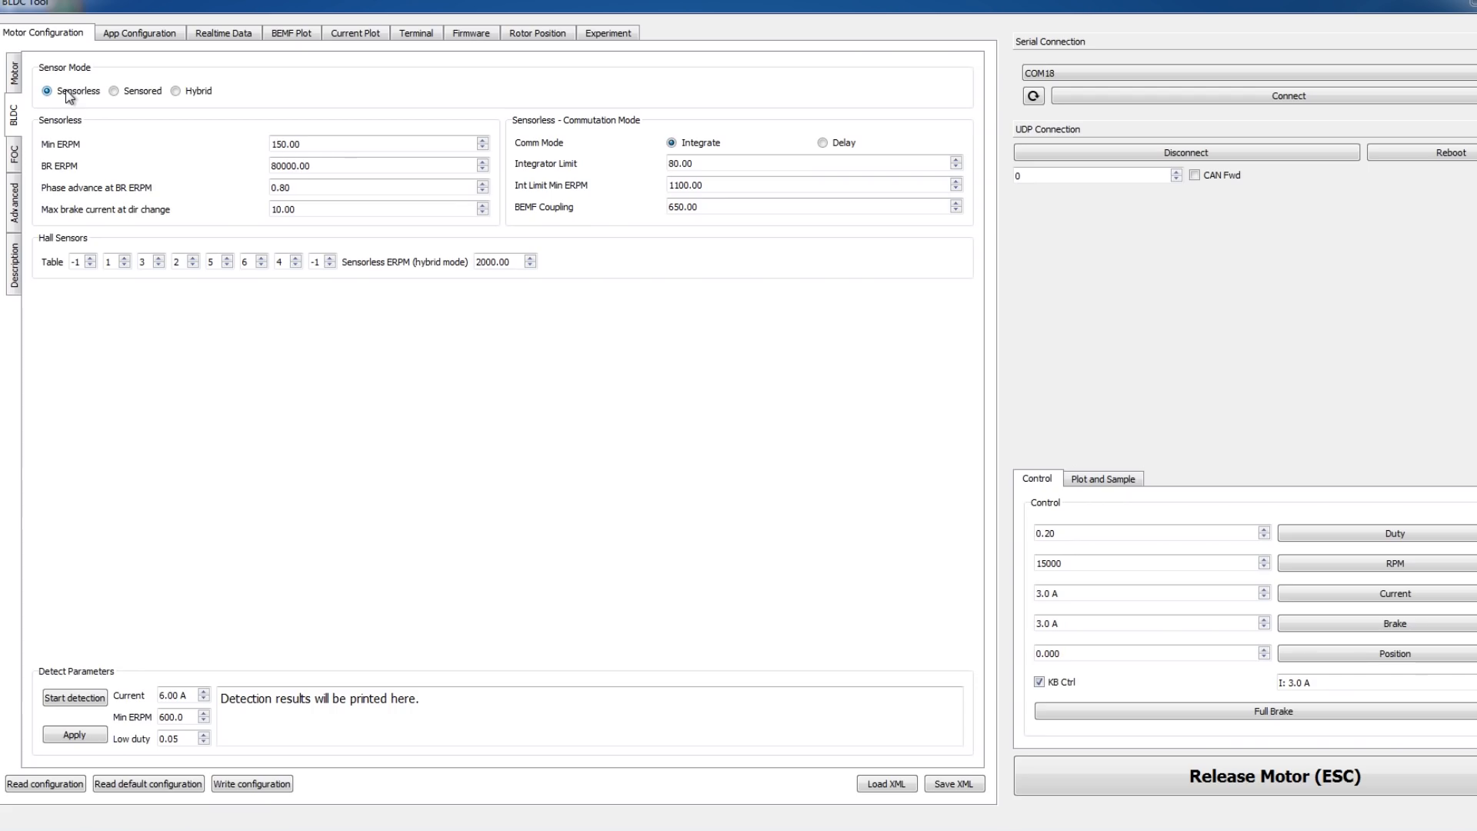
{"action": "mouse_move", "coordinate": [99, 695]}
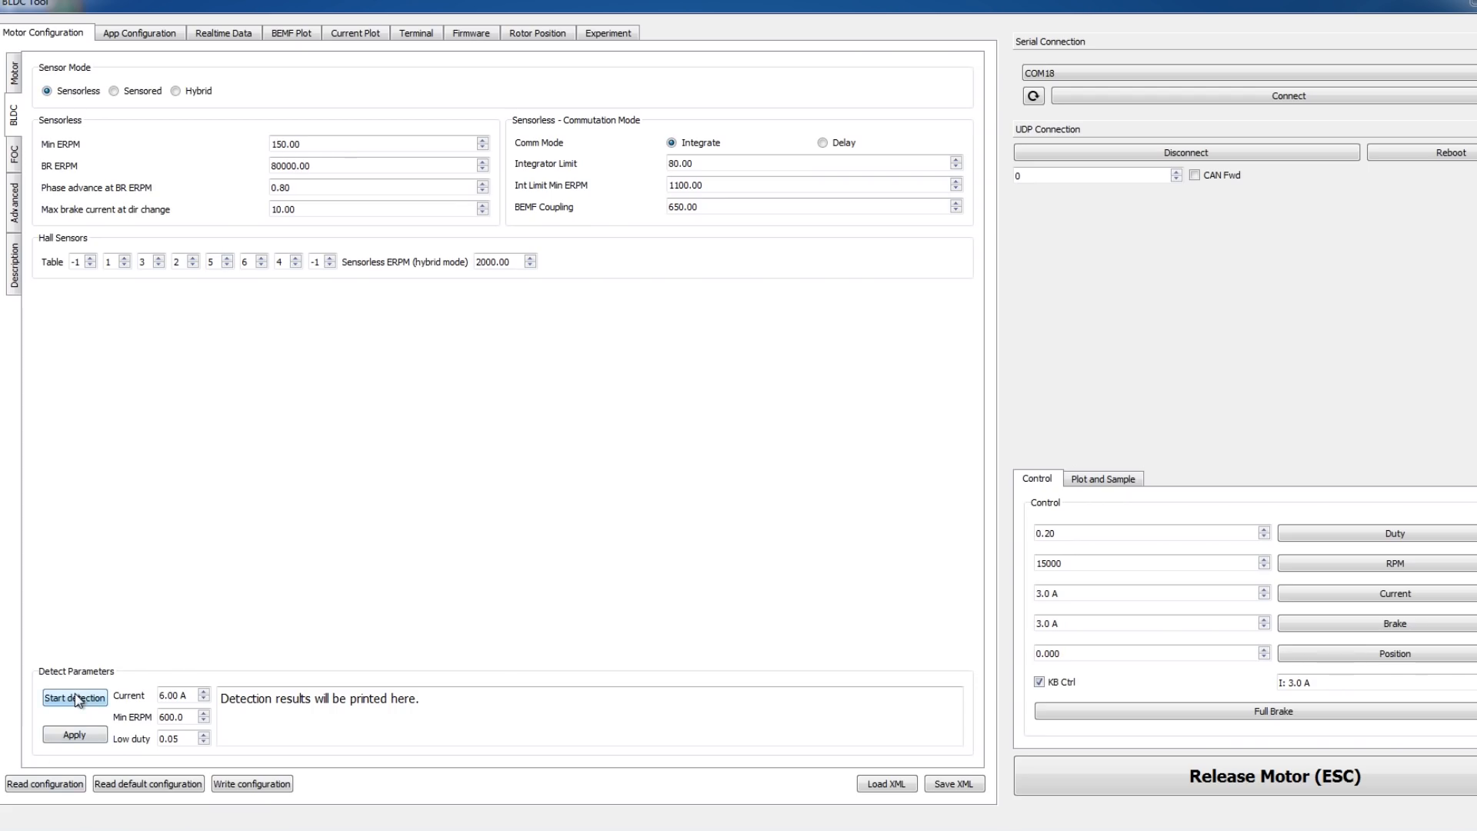
{"action": "mouse_move", "coordinate": [733, 158]}
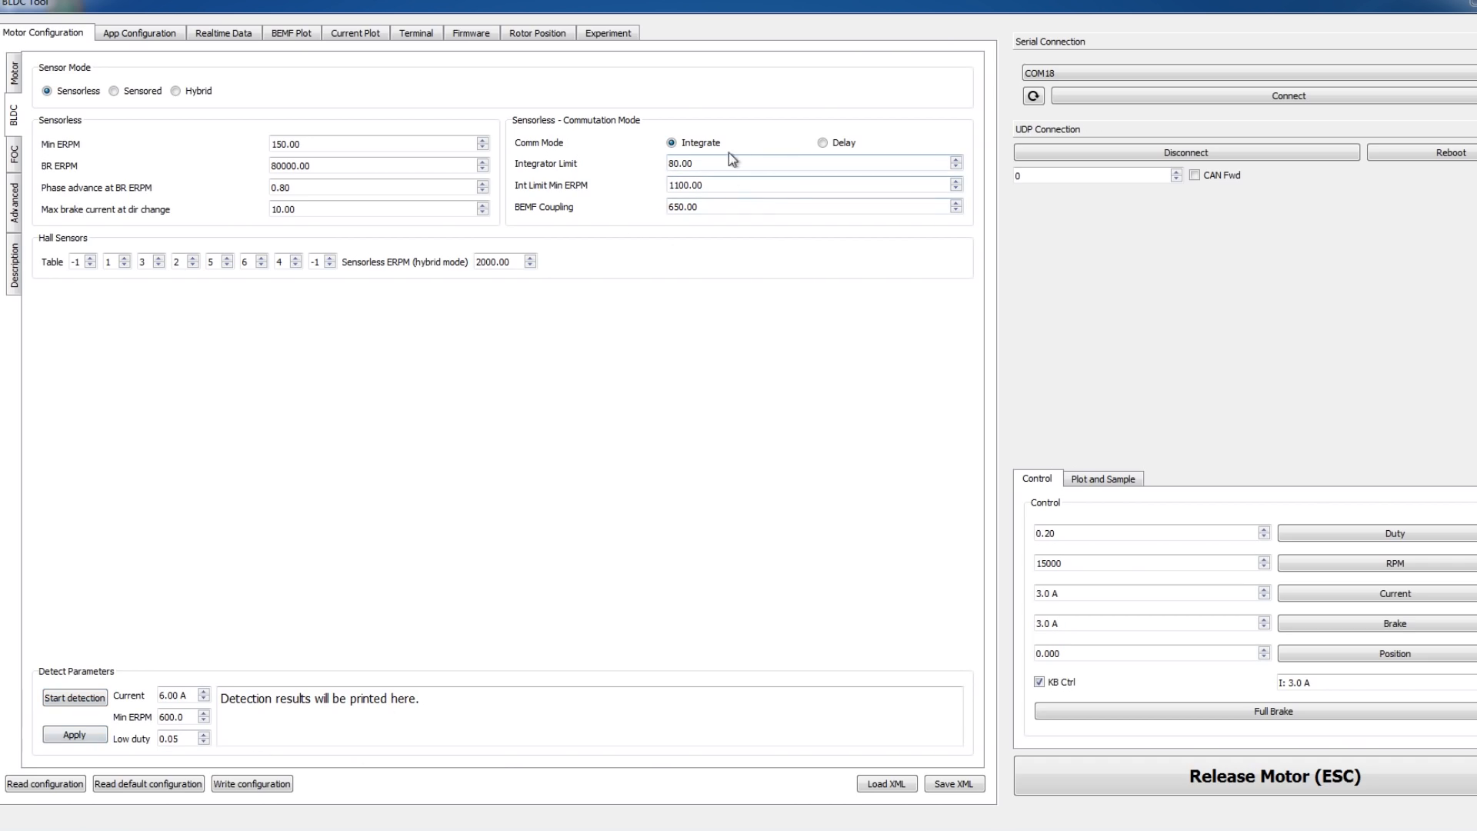
{"action": "mouse_move", "coordinate": [724, 574]}
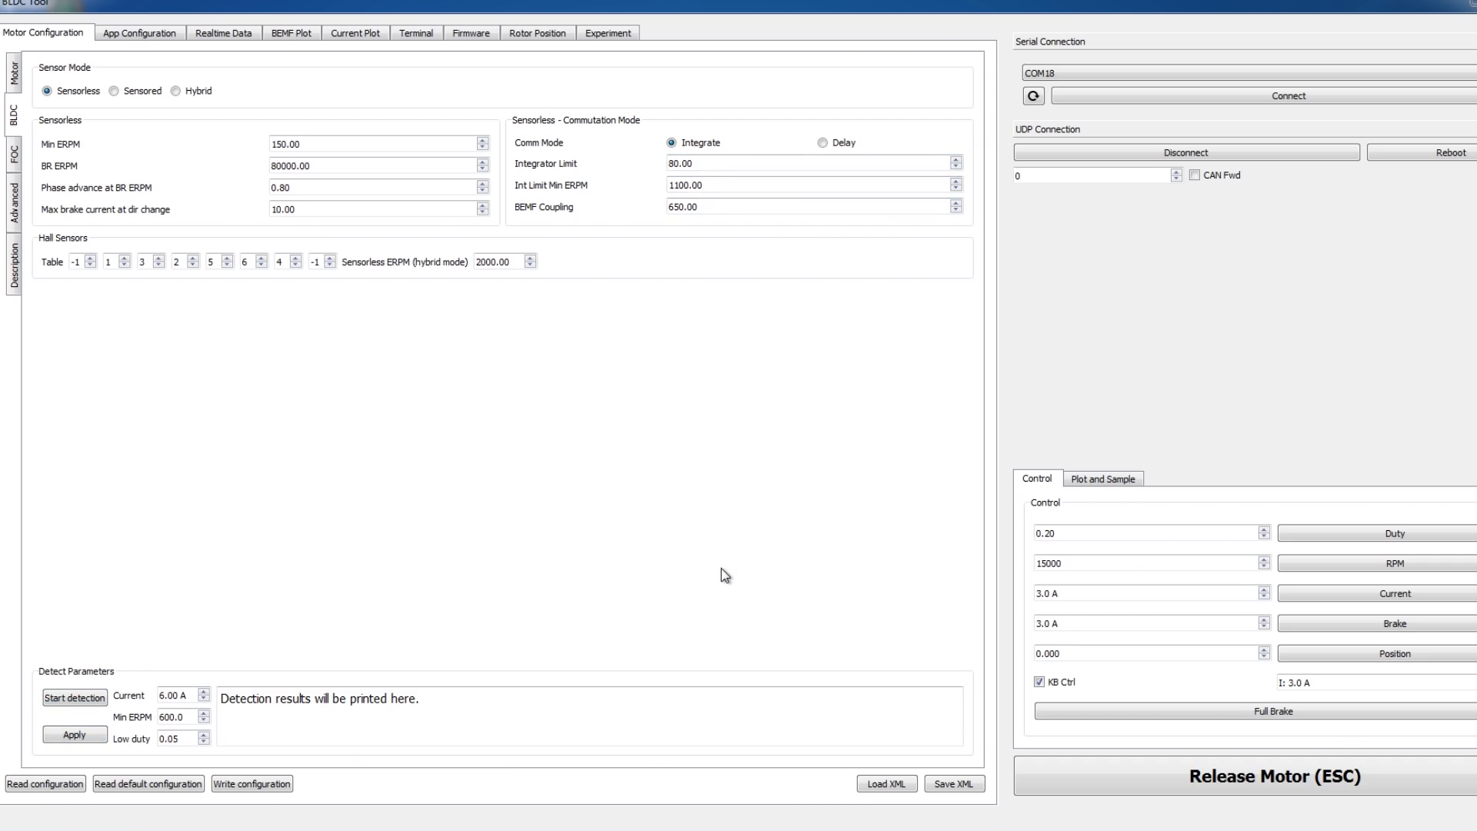
{"action": "left_click", "coordinate": [139, 33]}
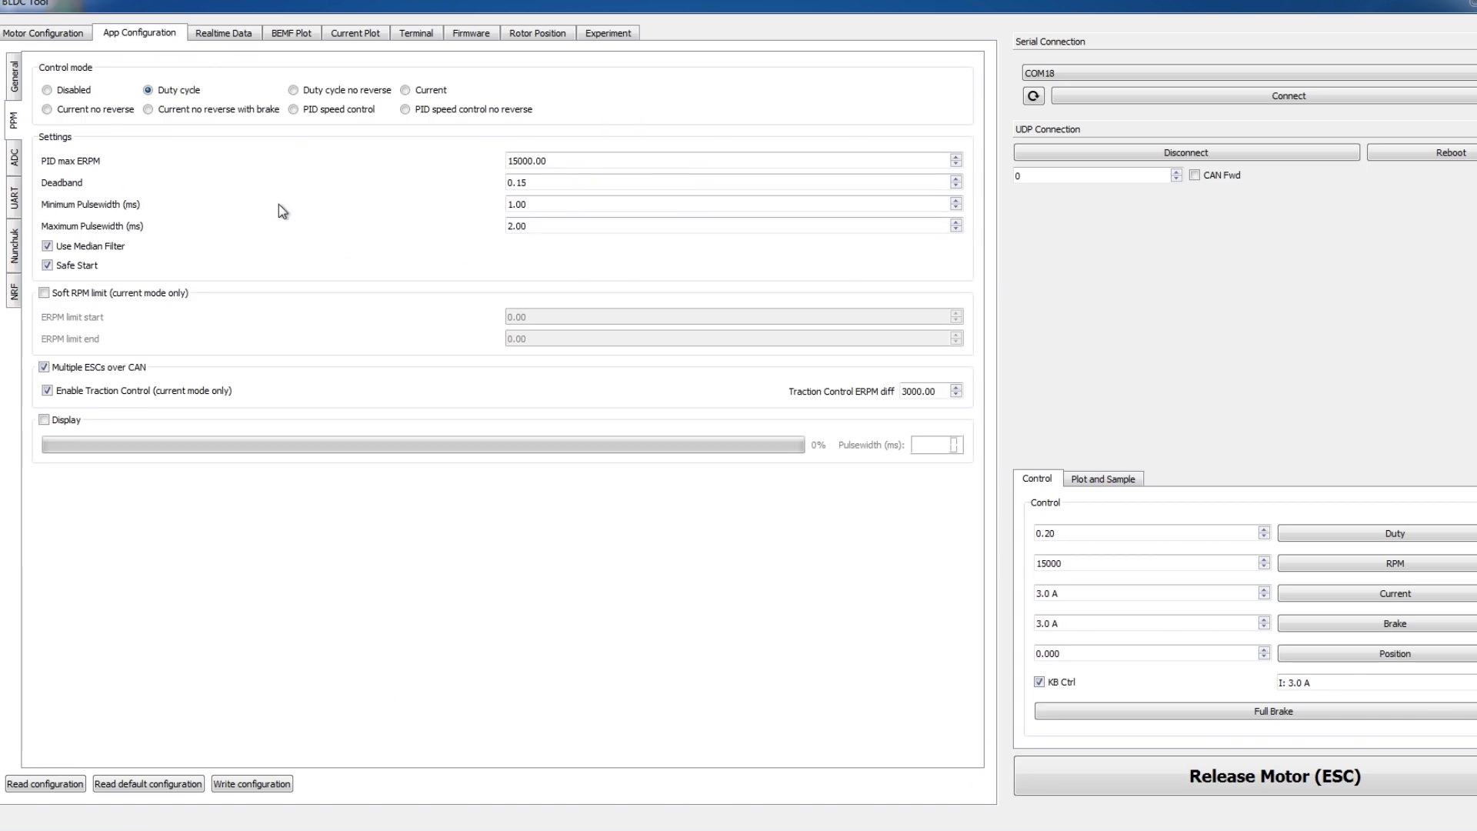
{"action": "mouse_move", "coordinate": [173, 86]}
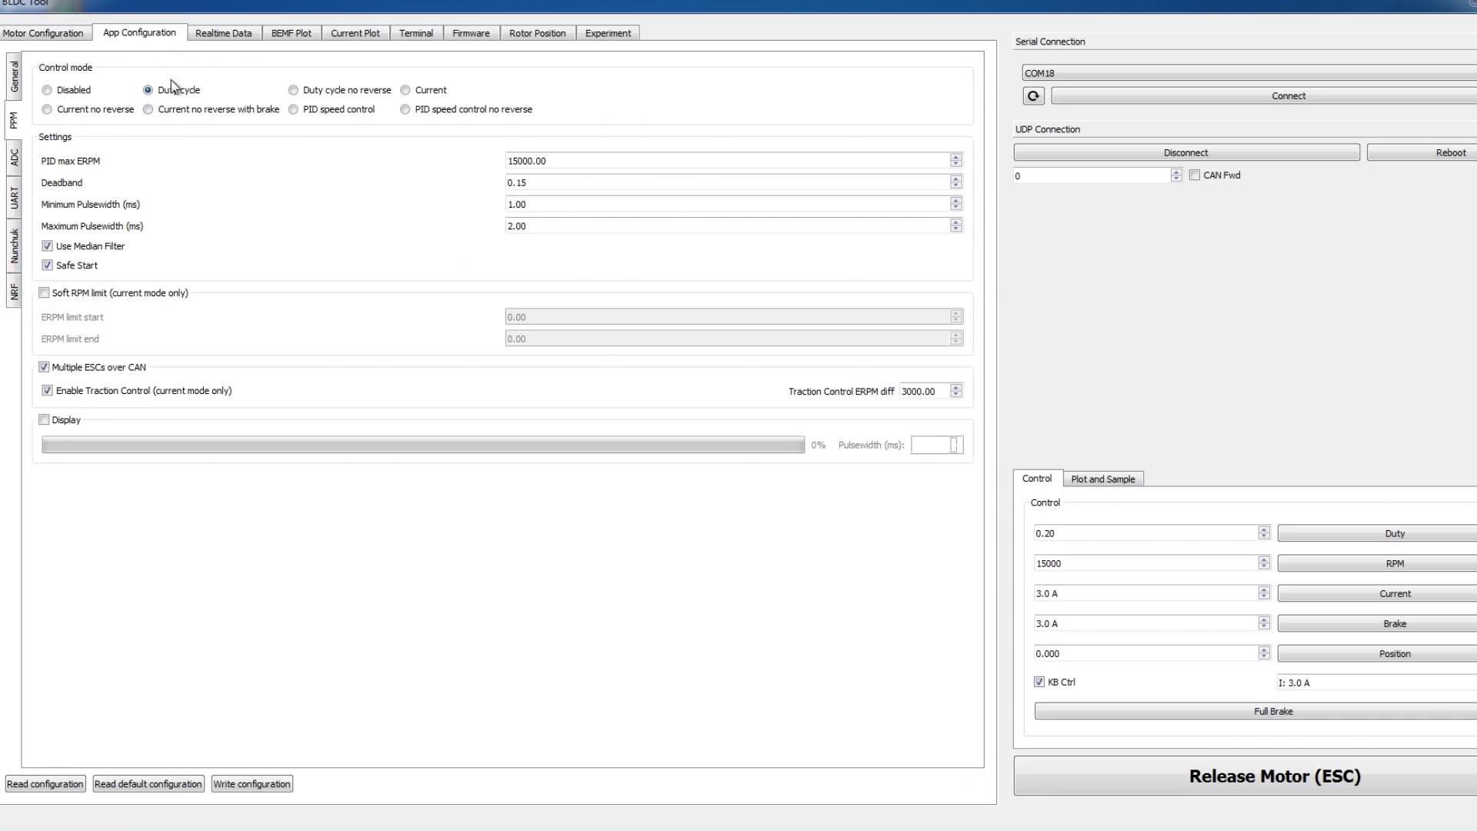
{"action": "mouse_move", "coordinate": [195, 90]}
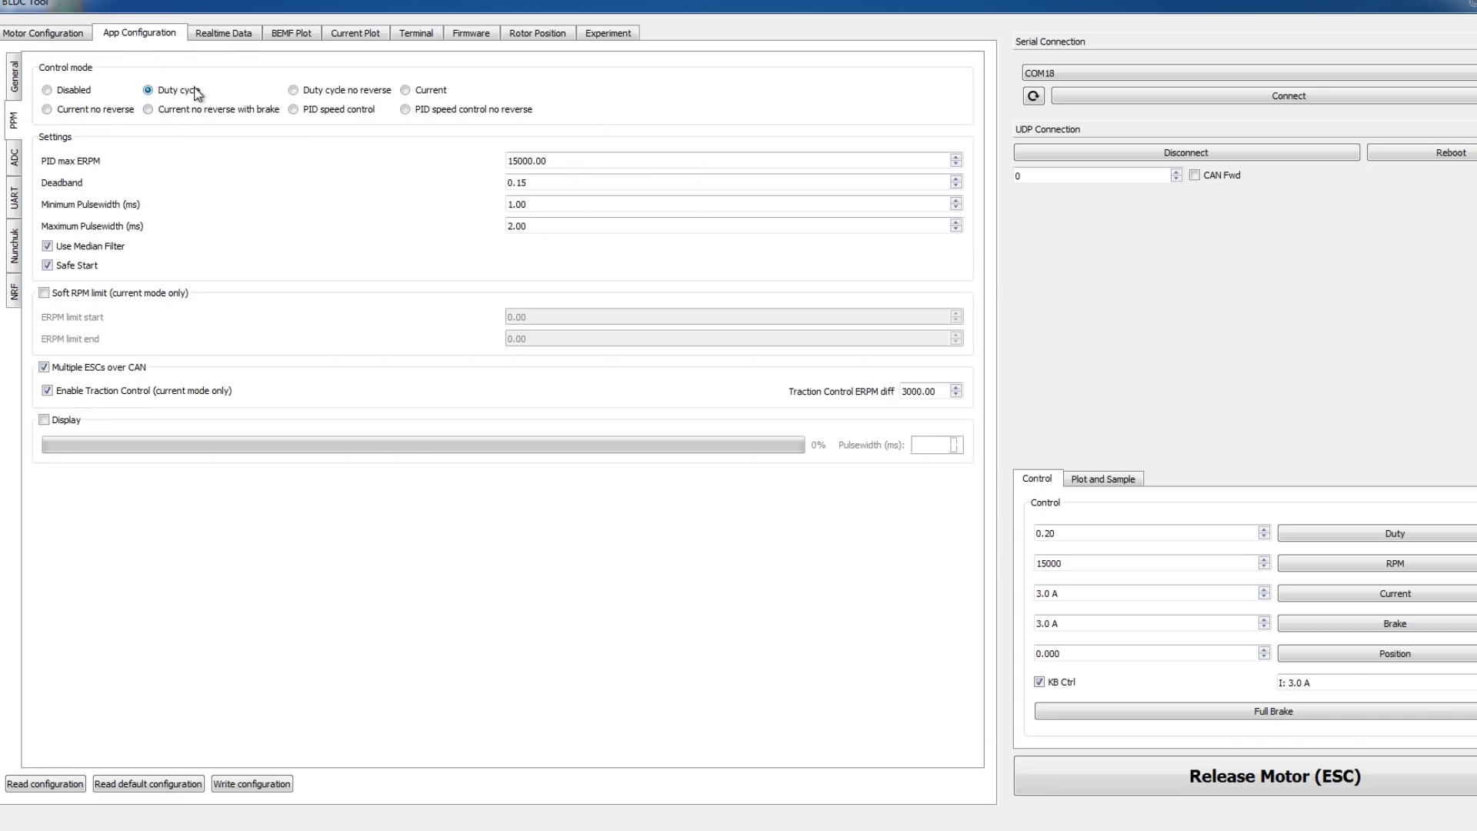
{"action": "mouse_move", "coordinate": [211, 93]}
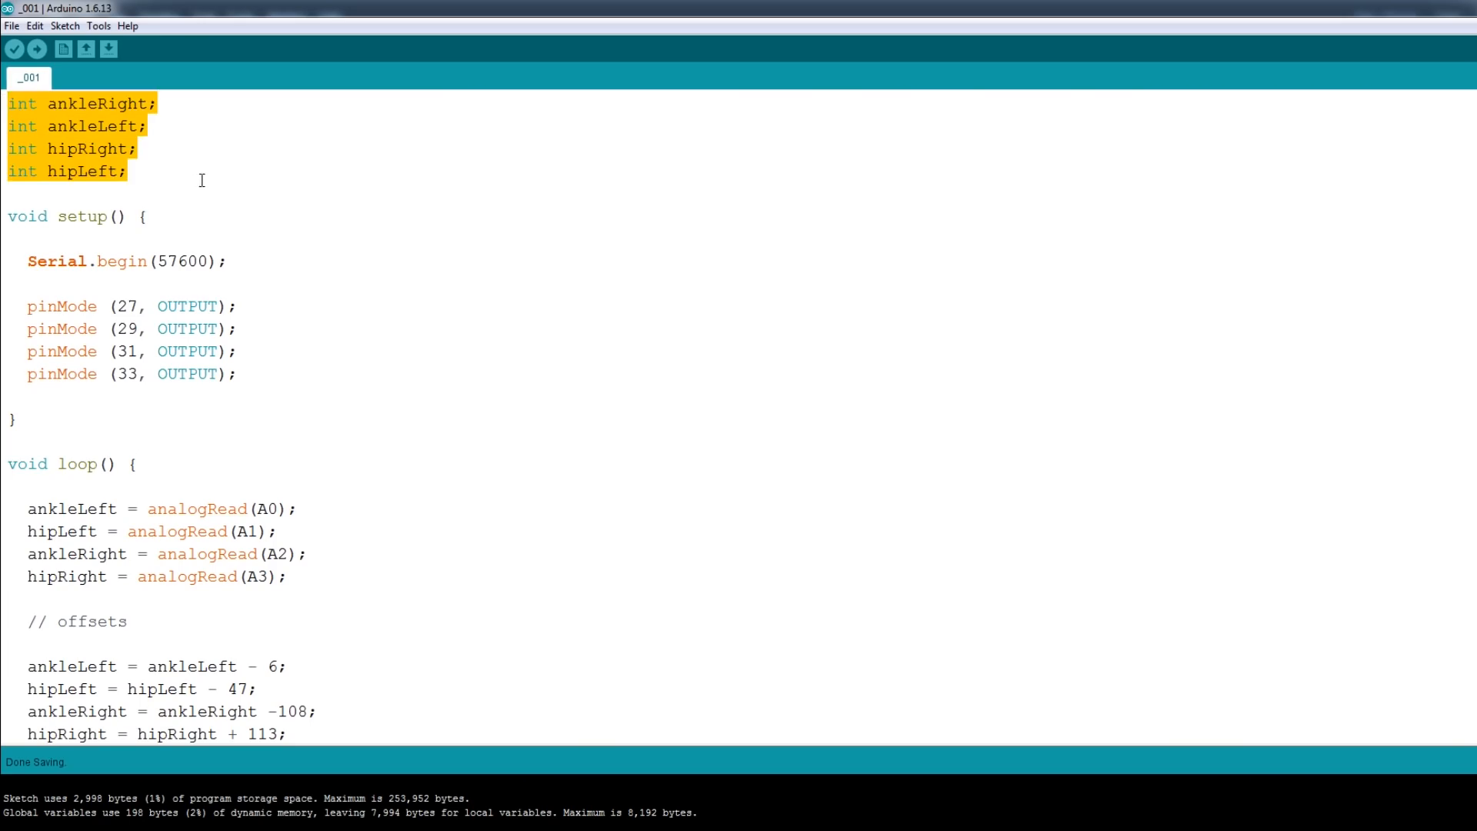
Browse through the analog-read sketch for the four joint pots, then save and verify it.
{"action": "left_click", "coordinate": [228, 261]}
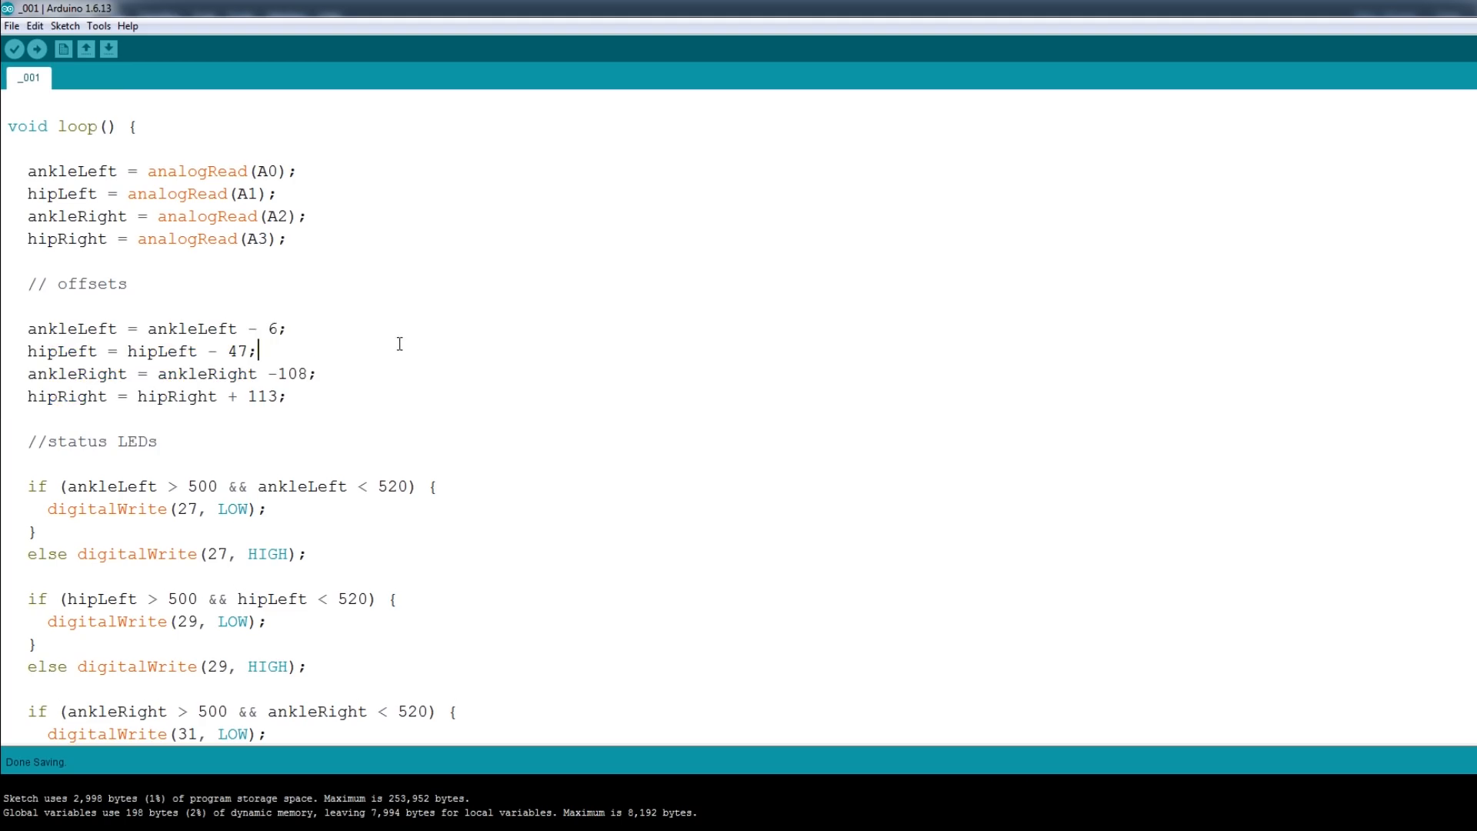
{"action": "left_click", "coordinate": [287, 395]}
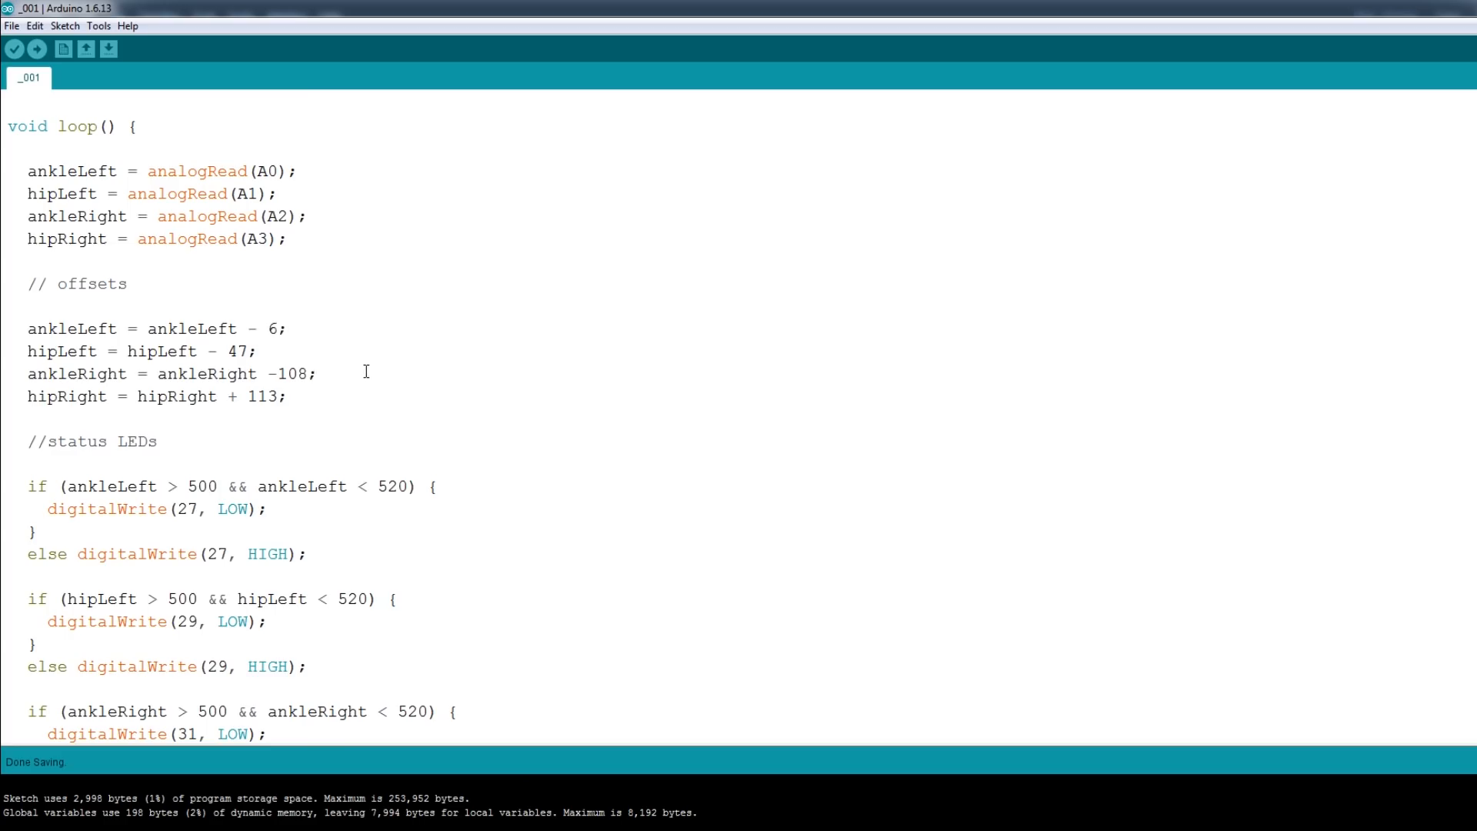
{"action": "scroll", "scroll_direction": "down", "scroll_amount": 3}
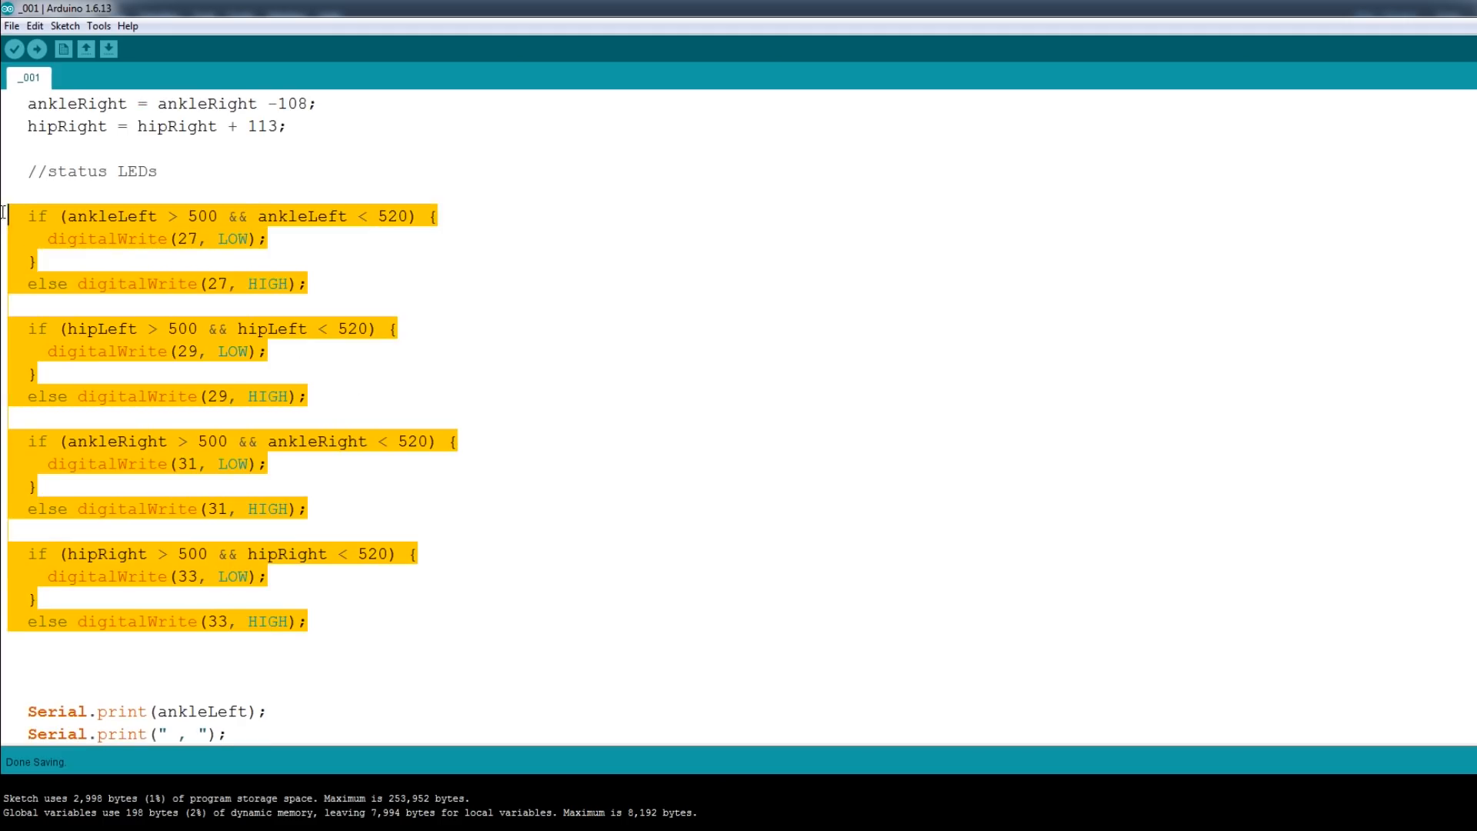
{"action": "left_click", "coordinate": [377, 215]}
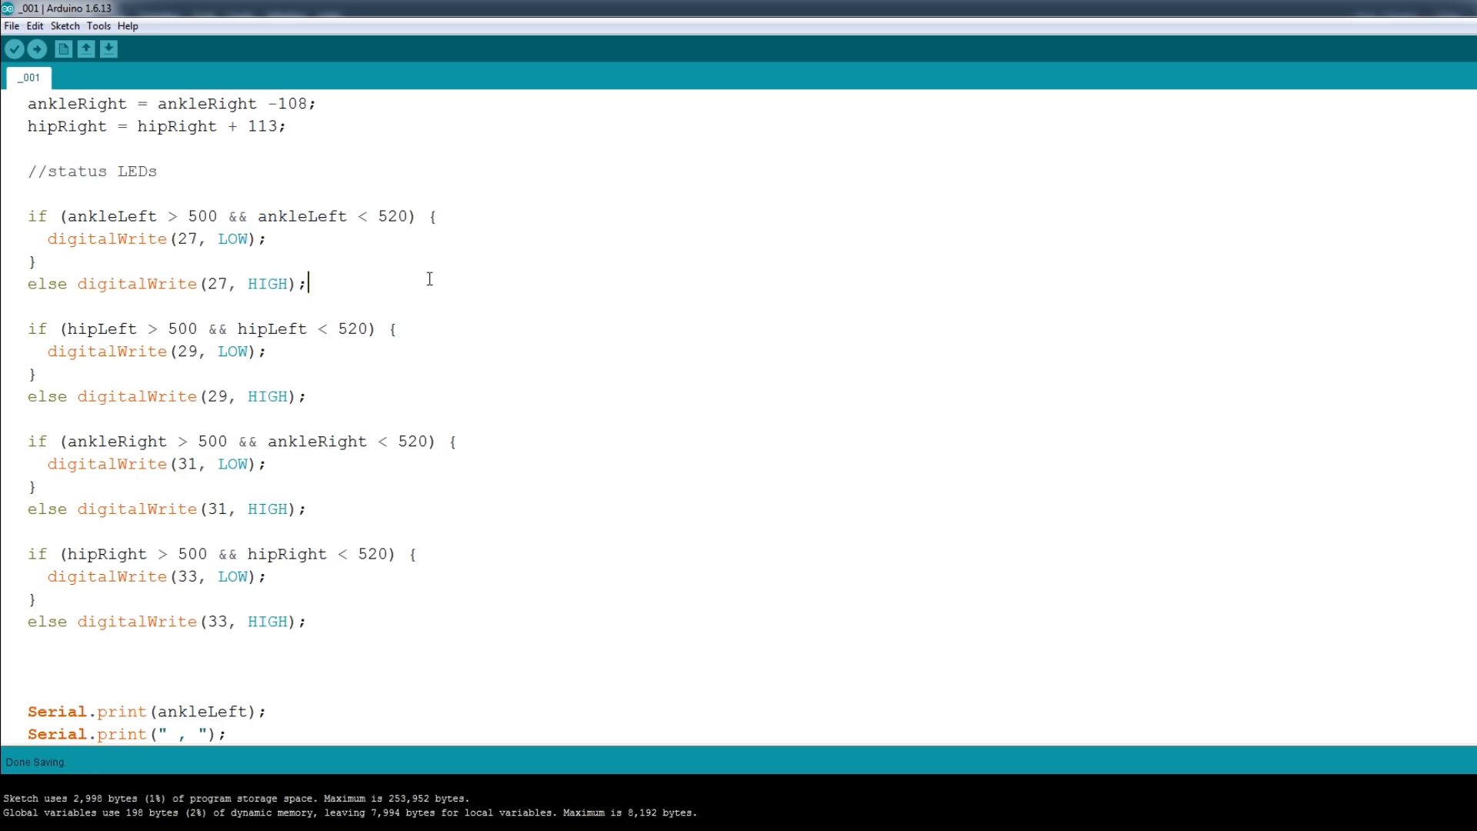
{"action": "scroll", "scroll_direction": "down", "scroll_amount": 3}
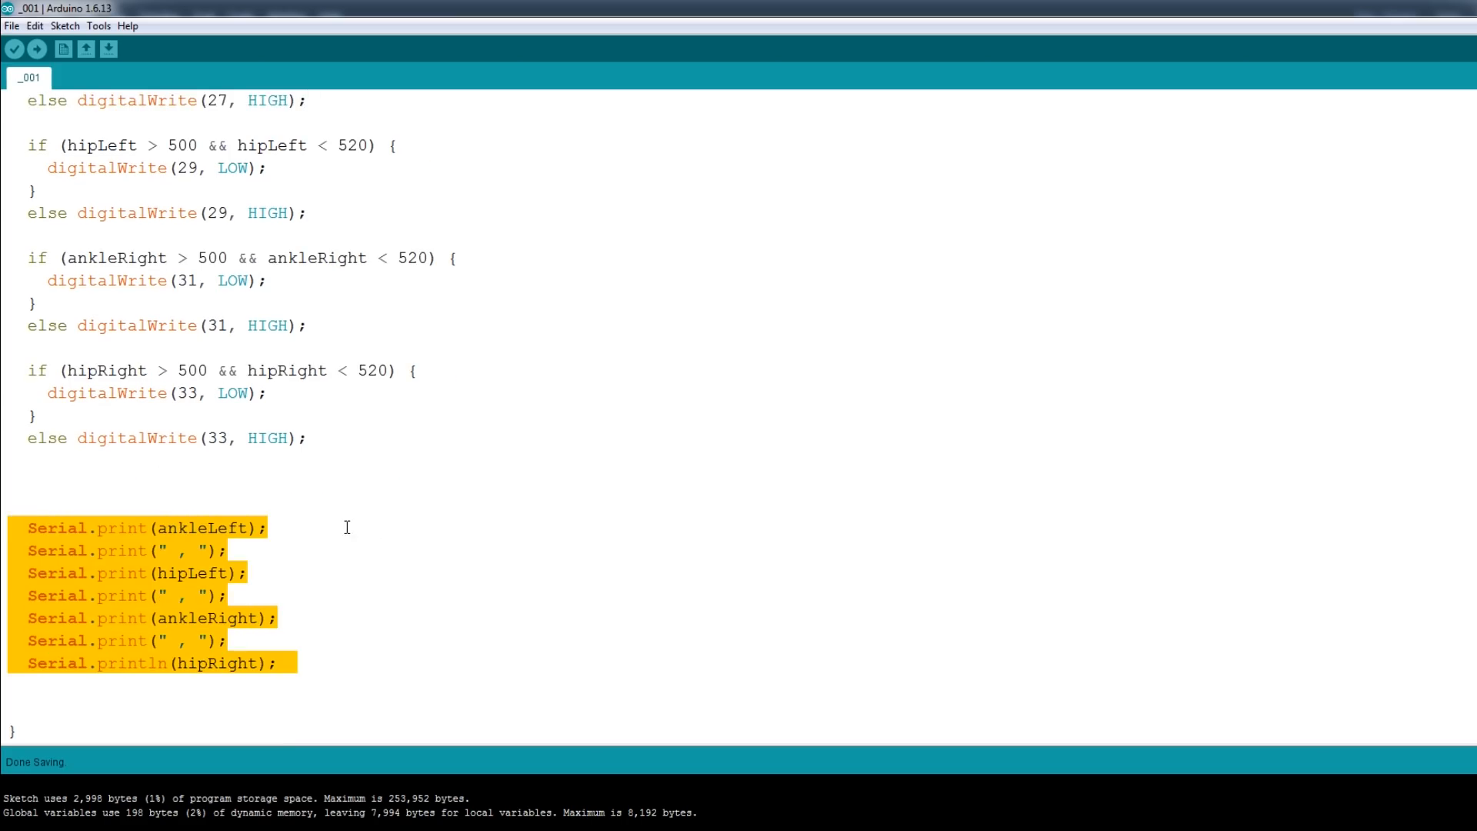
{"action": "left_click", "coordinate": [531, 574]}
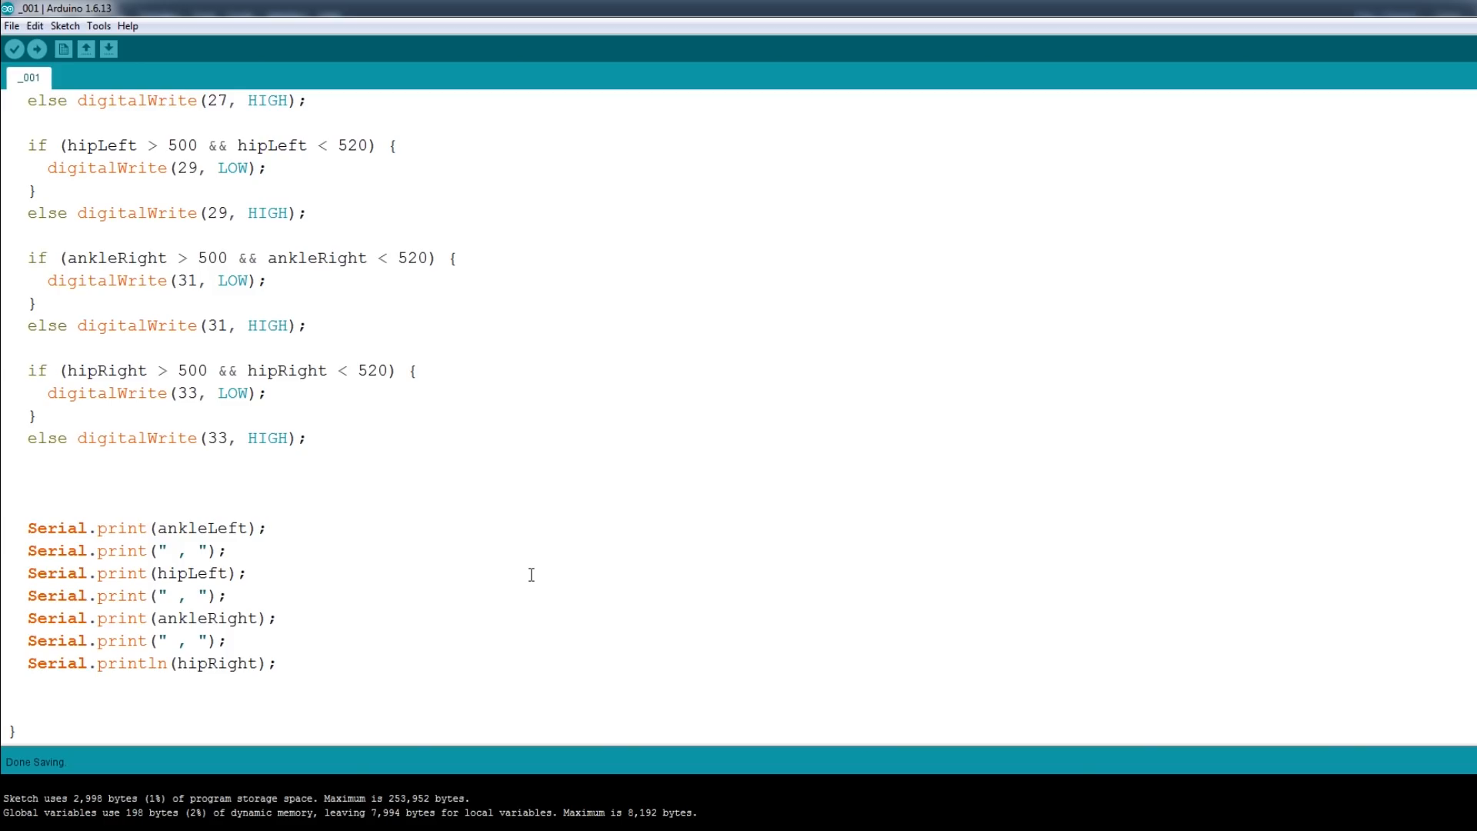
{"action": "left_click", "coordinate": [268, 527]}
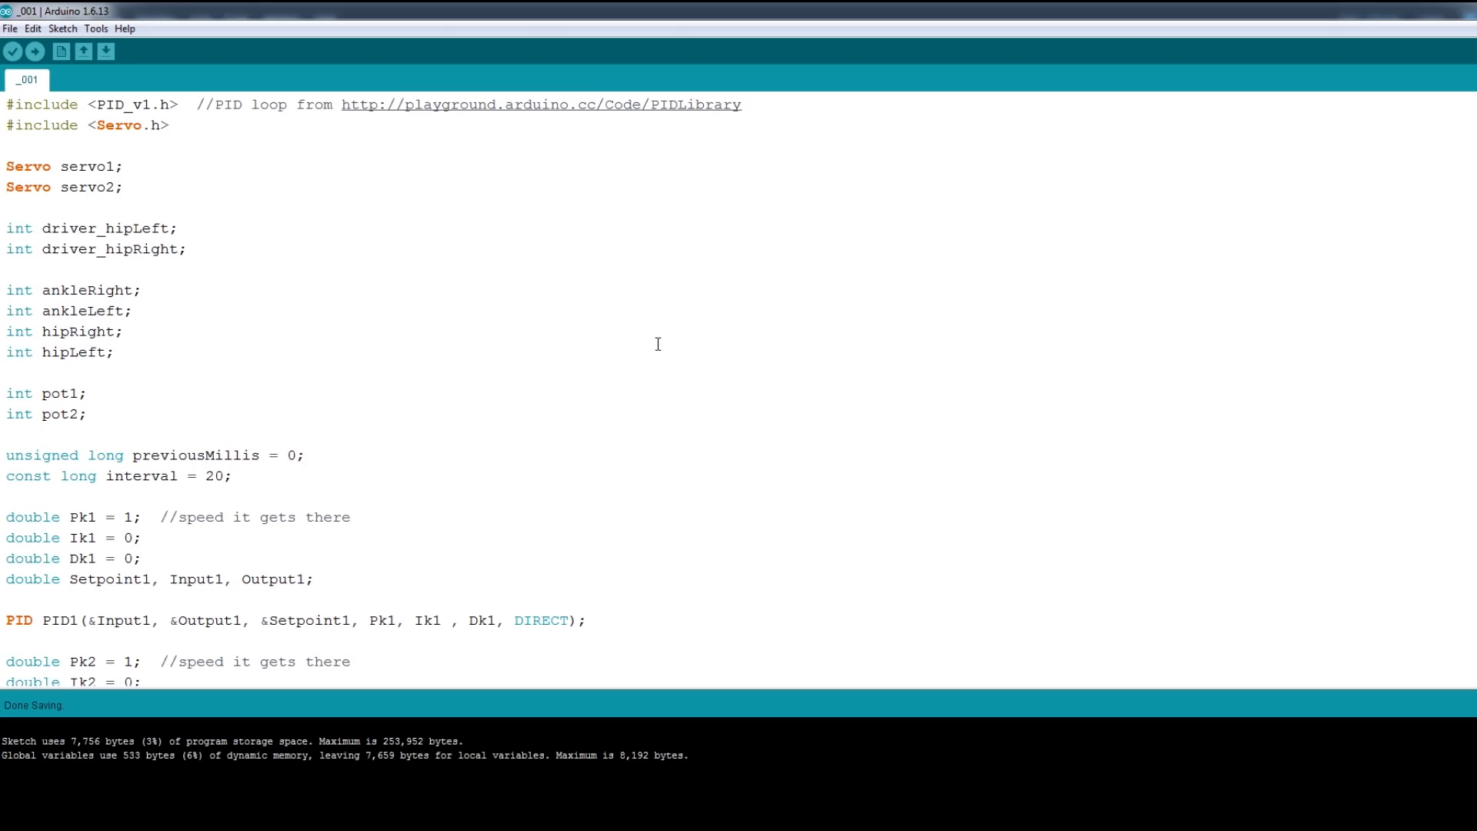
{"action": "left_click_drag", "start_coordinate": [6, 166], "coordinate": [122, 187]}
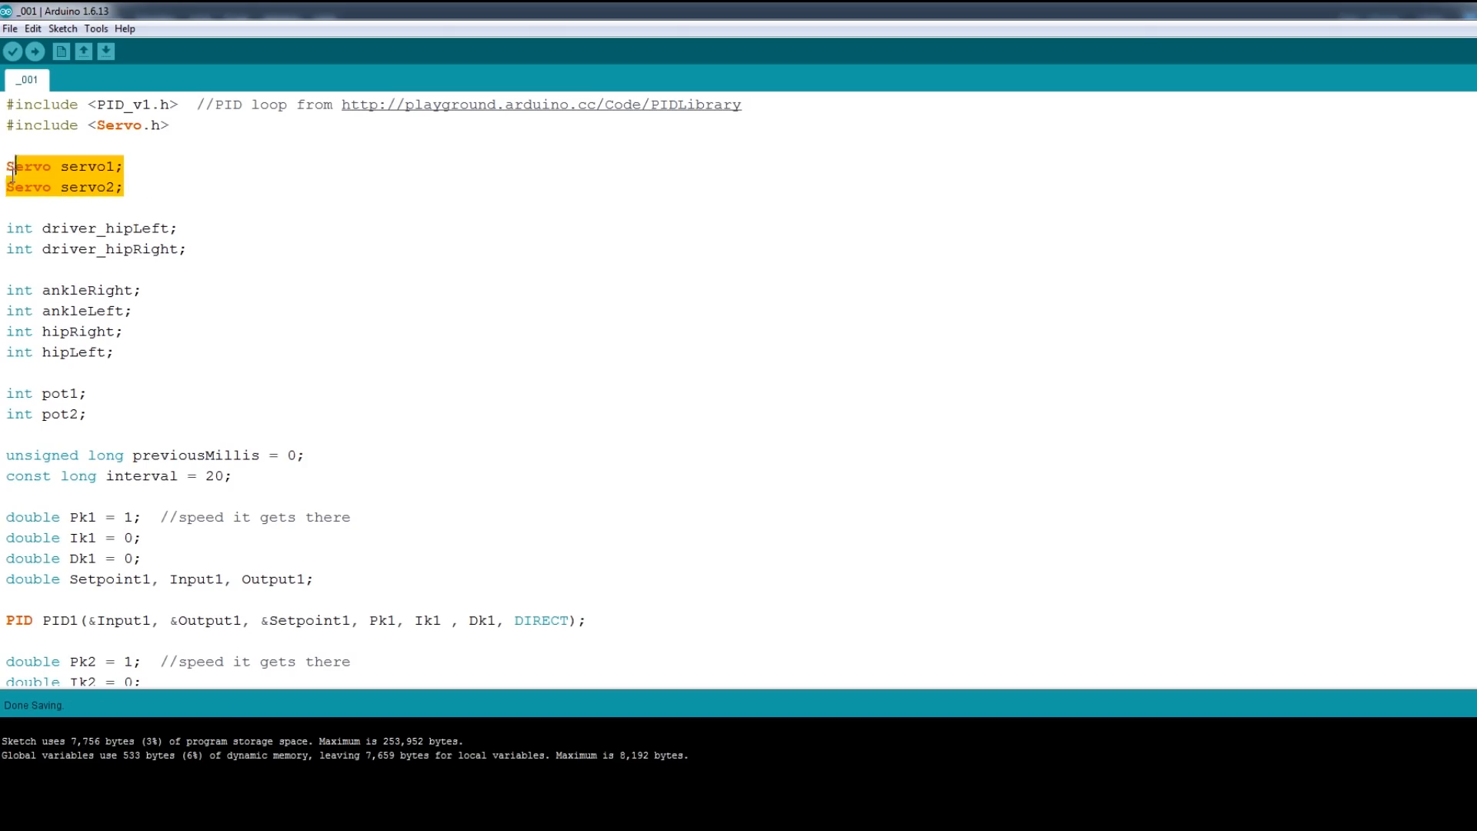
{"action": "left_click", "coordinate": [169, 125]}
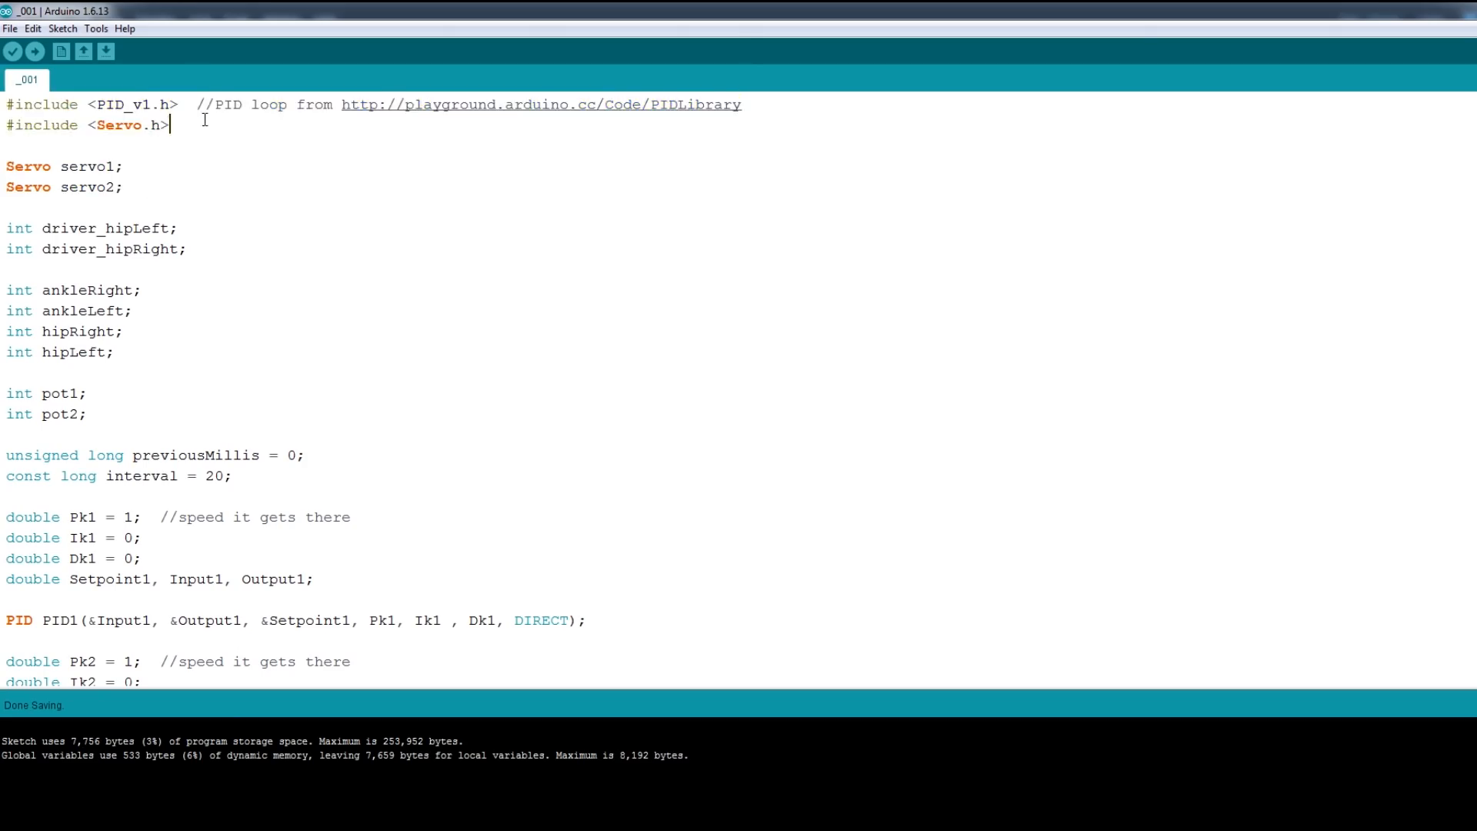
{"action": "mouse_move", "coordinate": [198, 193]}
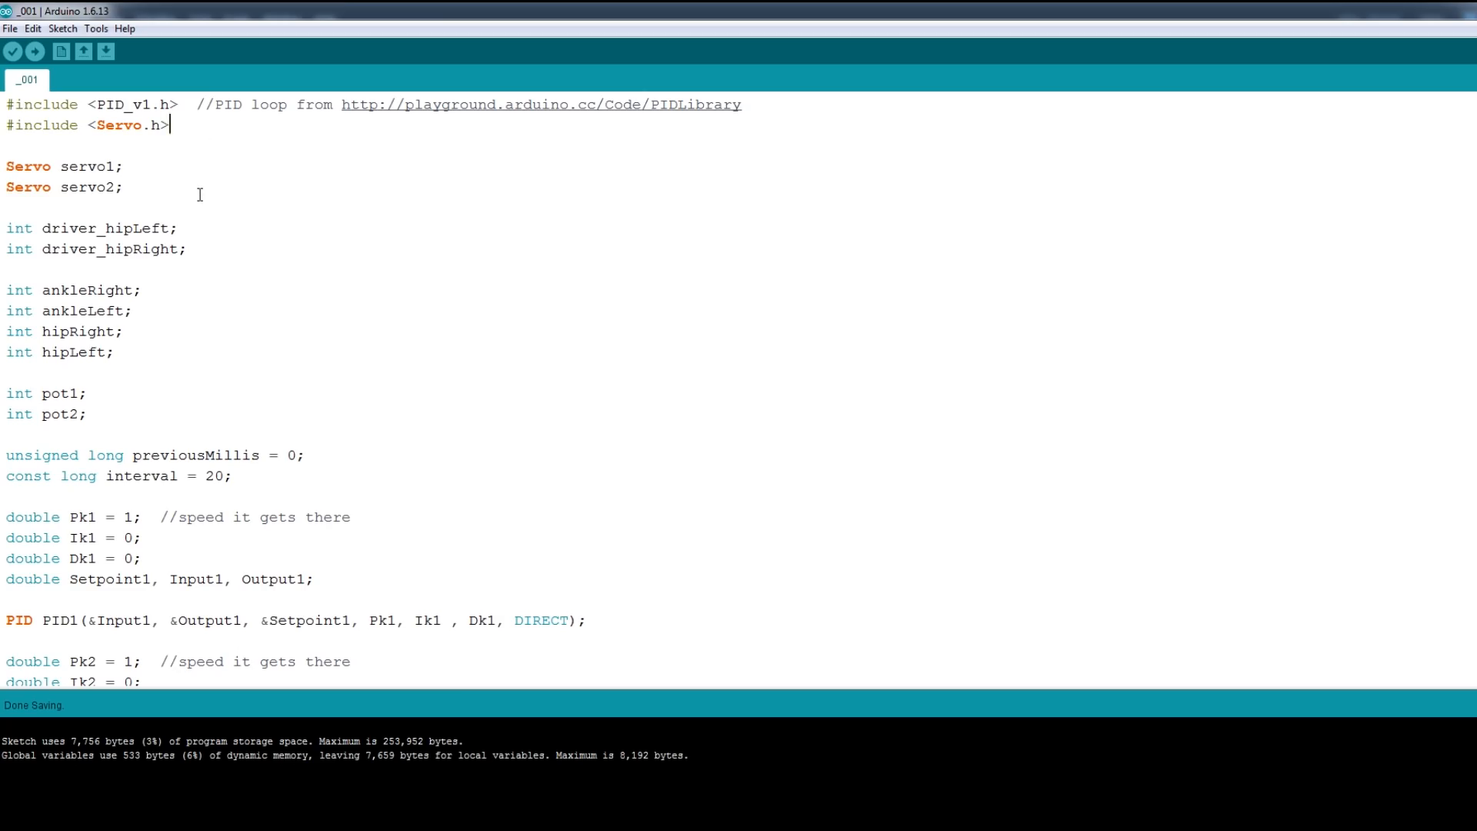
{"action": "mouse_move", "coordinate": [210, 241]}
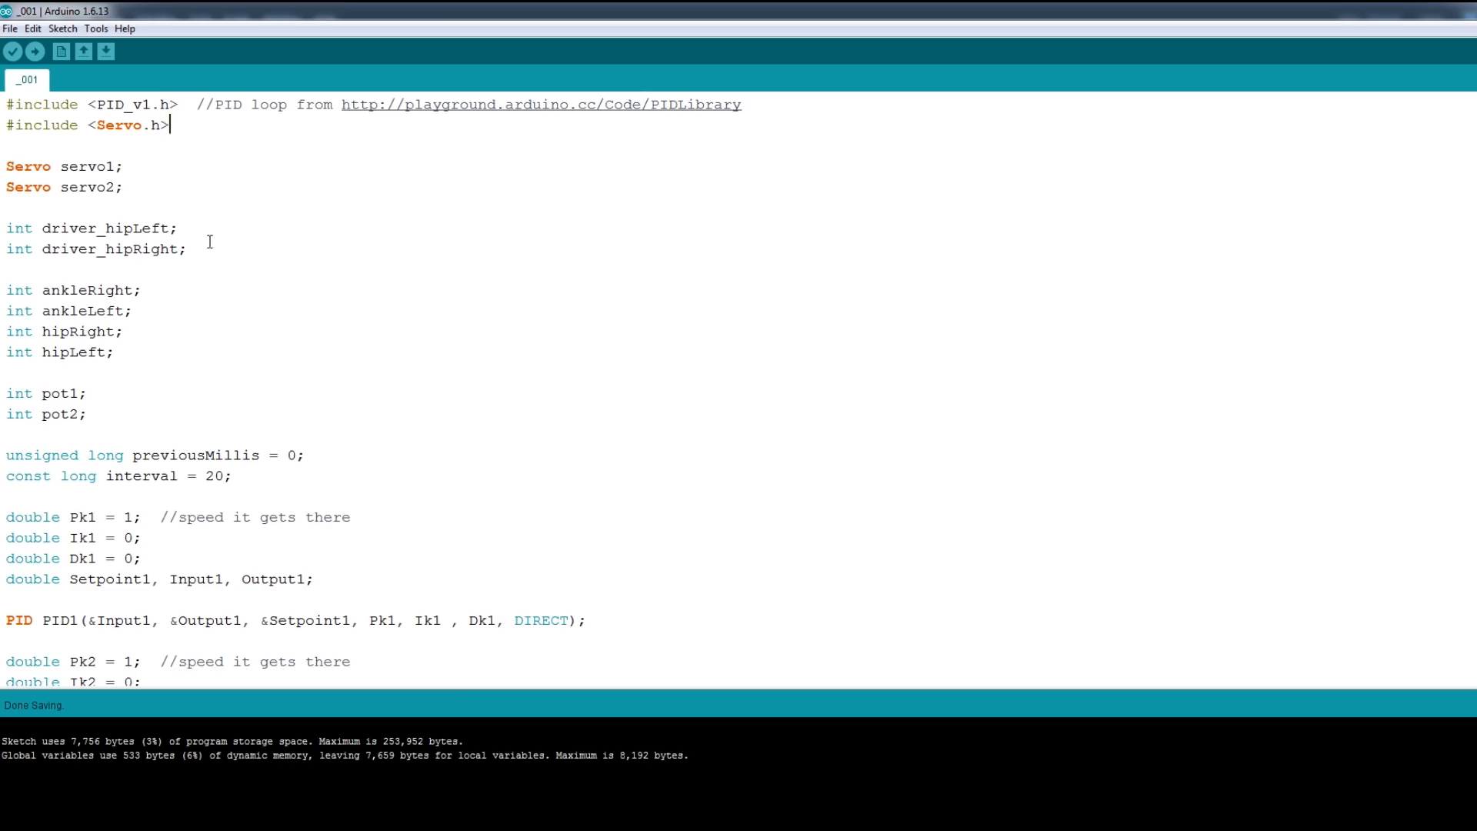
{"action": "scroll", "scroll_direction": "down", "scroll_amount": 3}
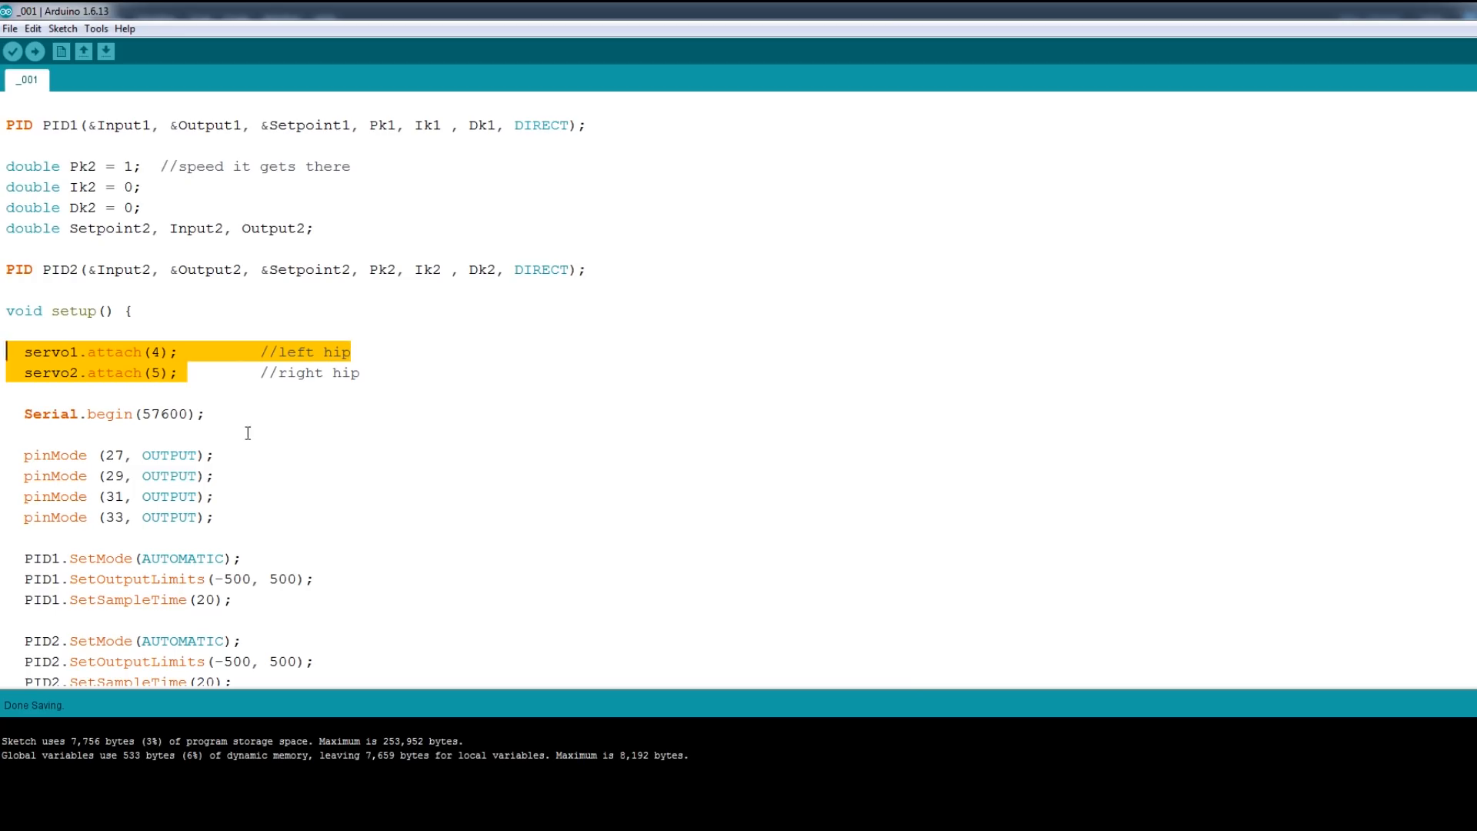
{"action": "scroll", "scroll_direction": "down", "scroll_amount": 3}
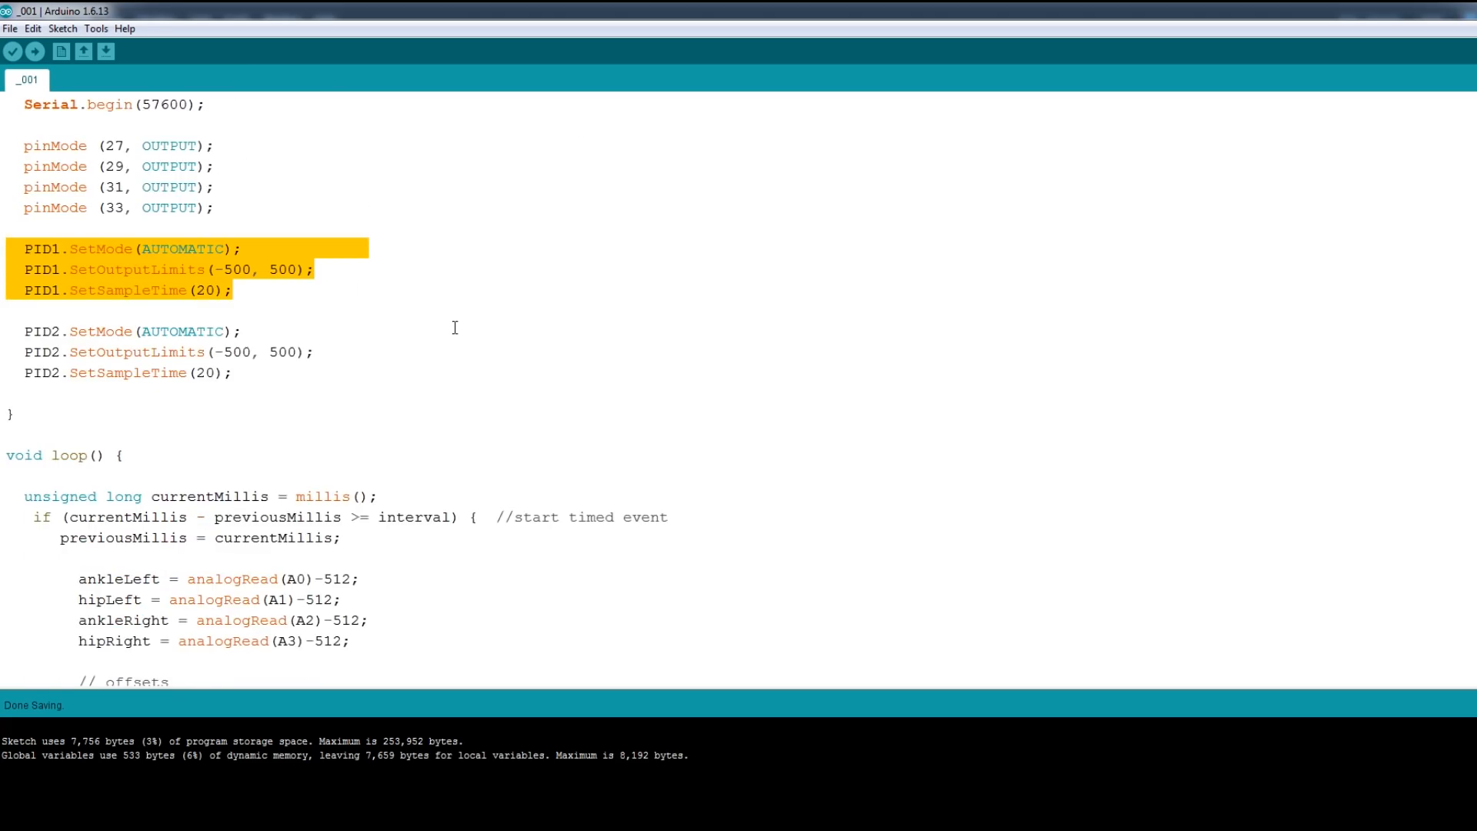
{"action": "scroll", "scroll_direction": "up", "scroll_amount": 3}
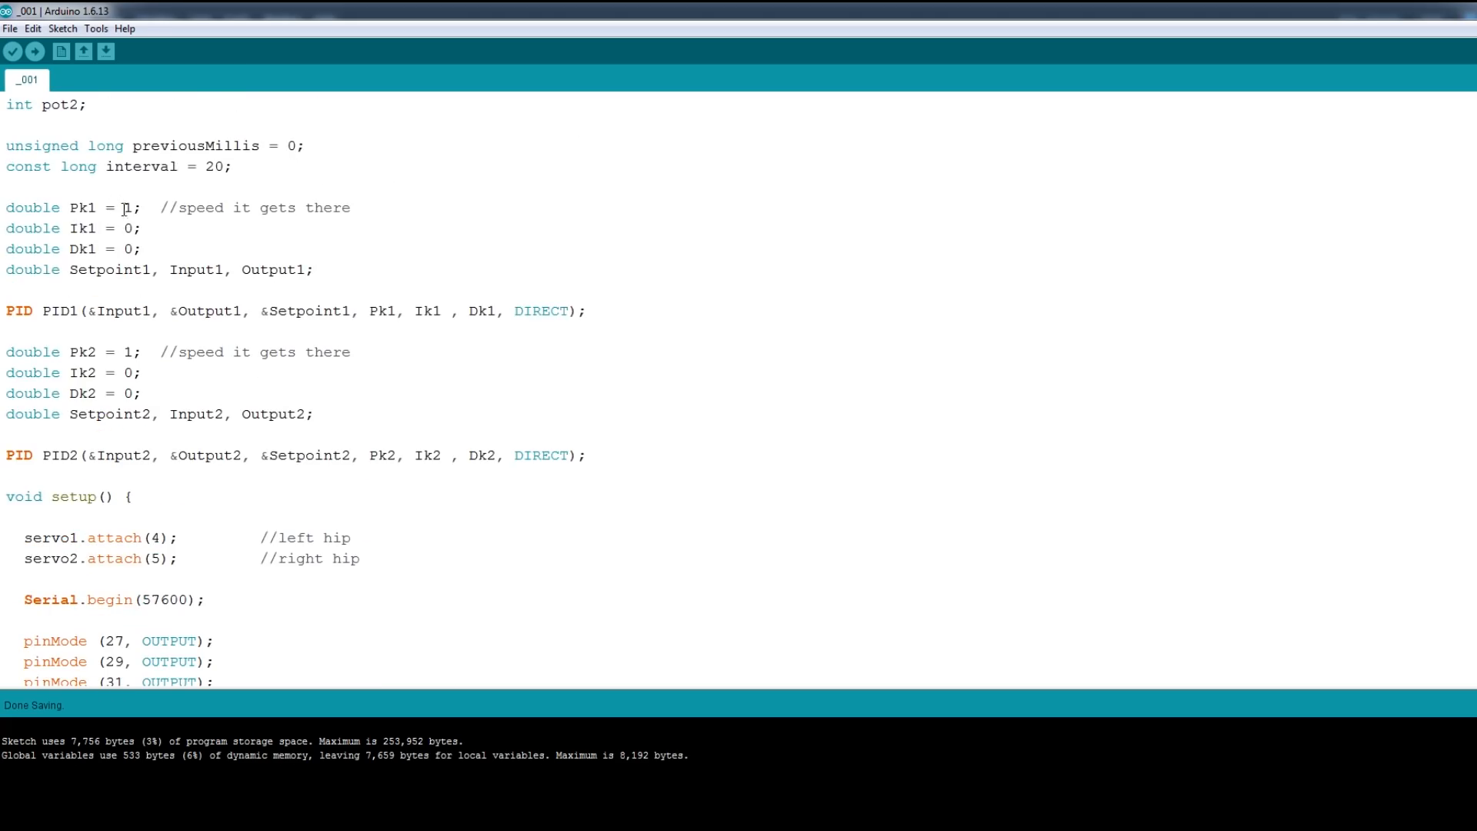
{"action": "double_click", "coordinate": [99, 208]}
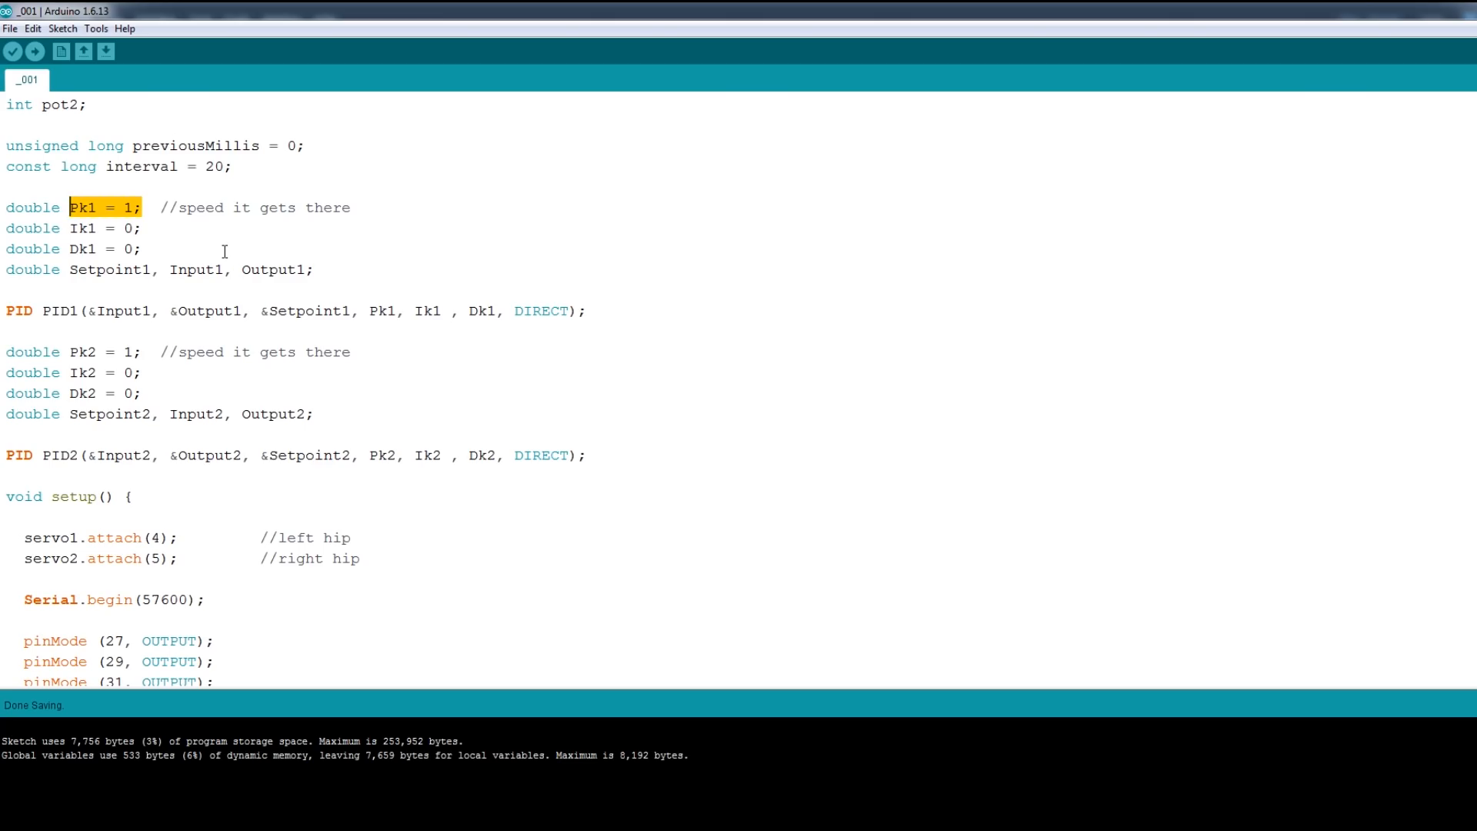
{"action": "mouse_move", "coordinate": [138, 219]}
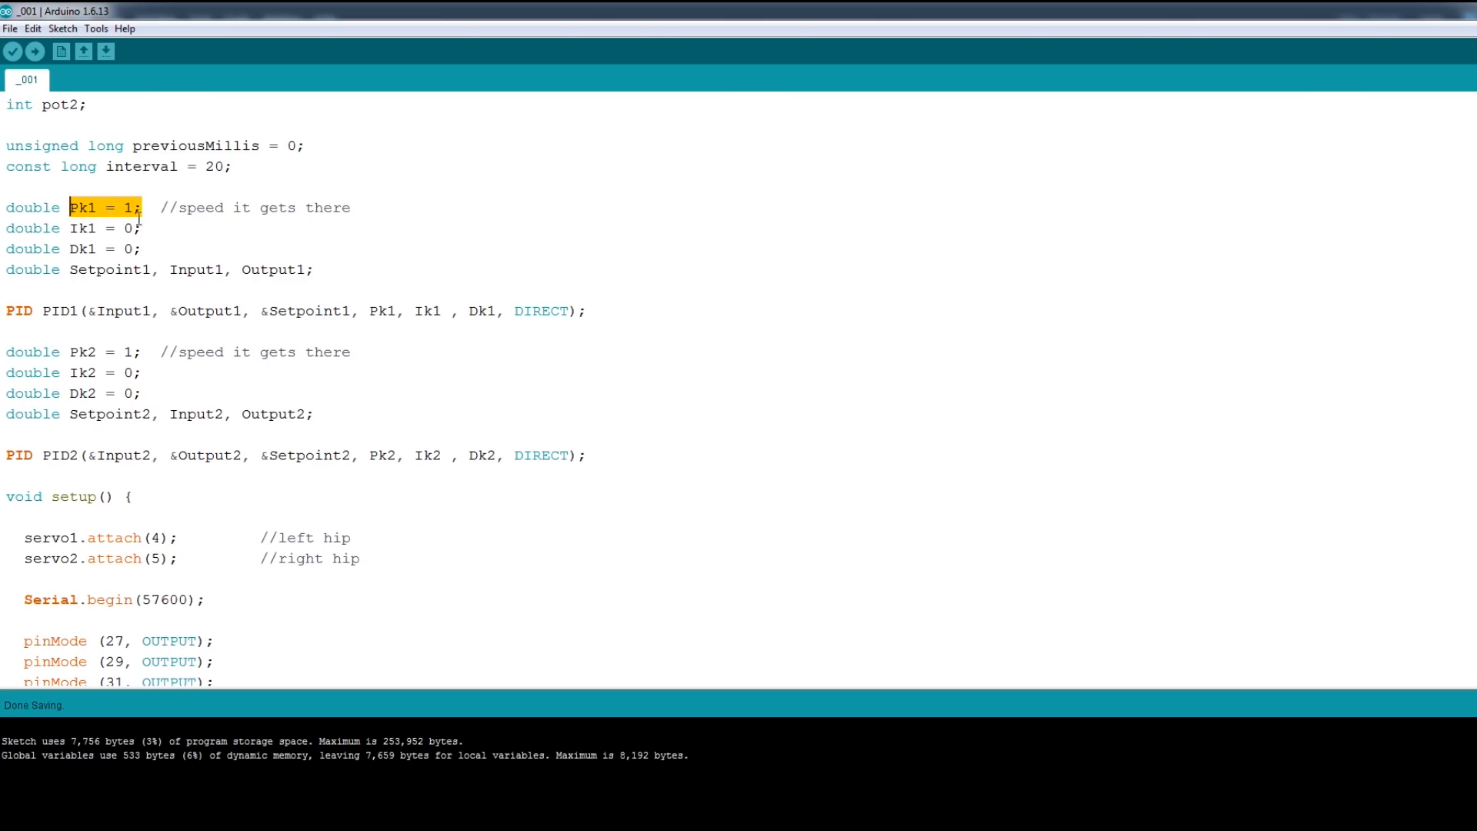
{"action": "mouse_move", "coordinate": [268, 280]}
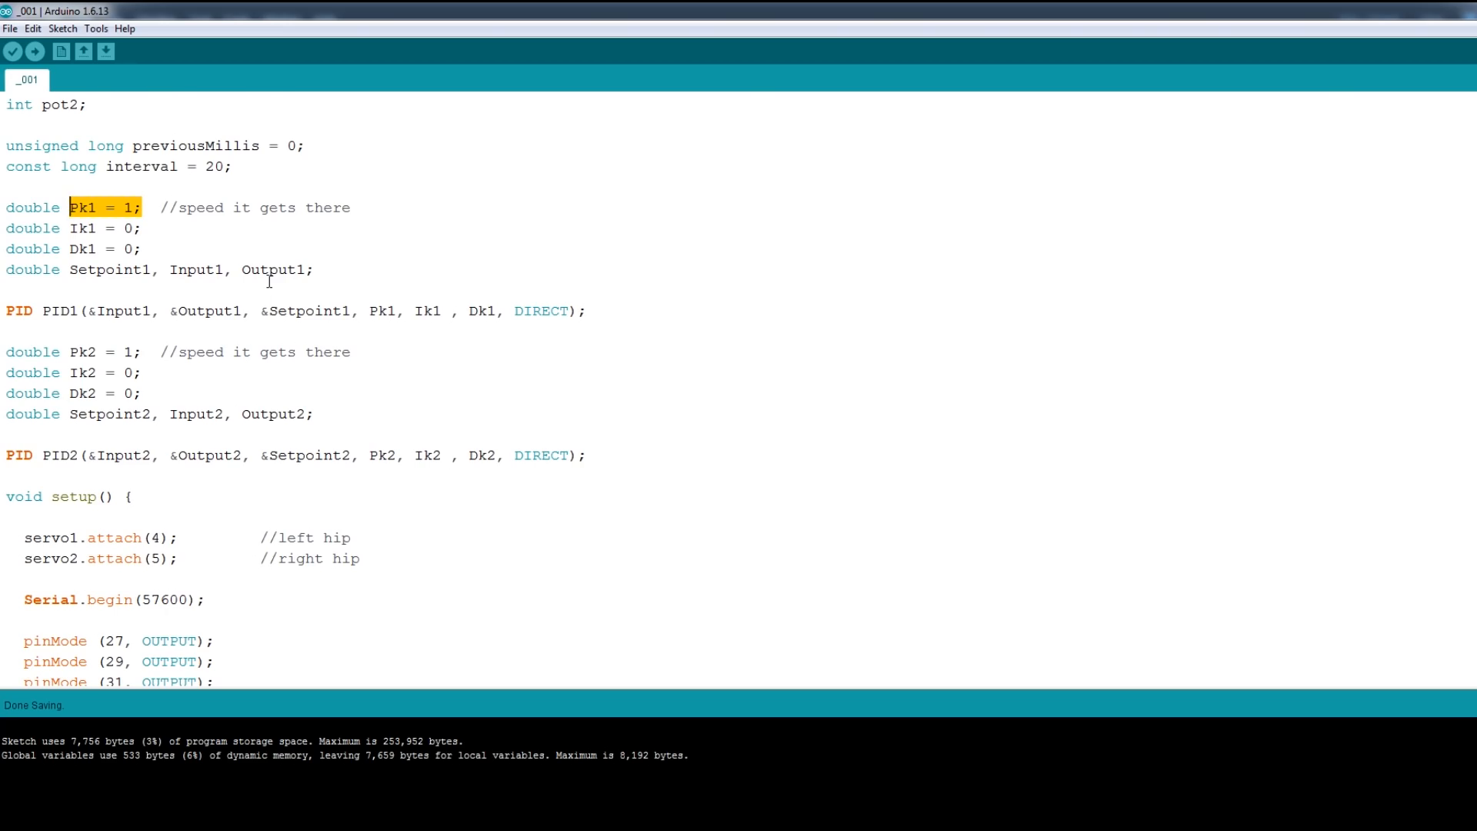
{"action": "scroll", "scroll_direction": "down", "scroll_amount": 3}
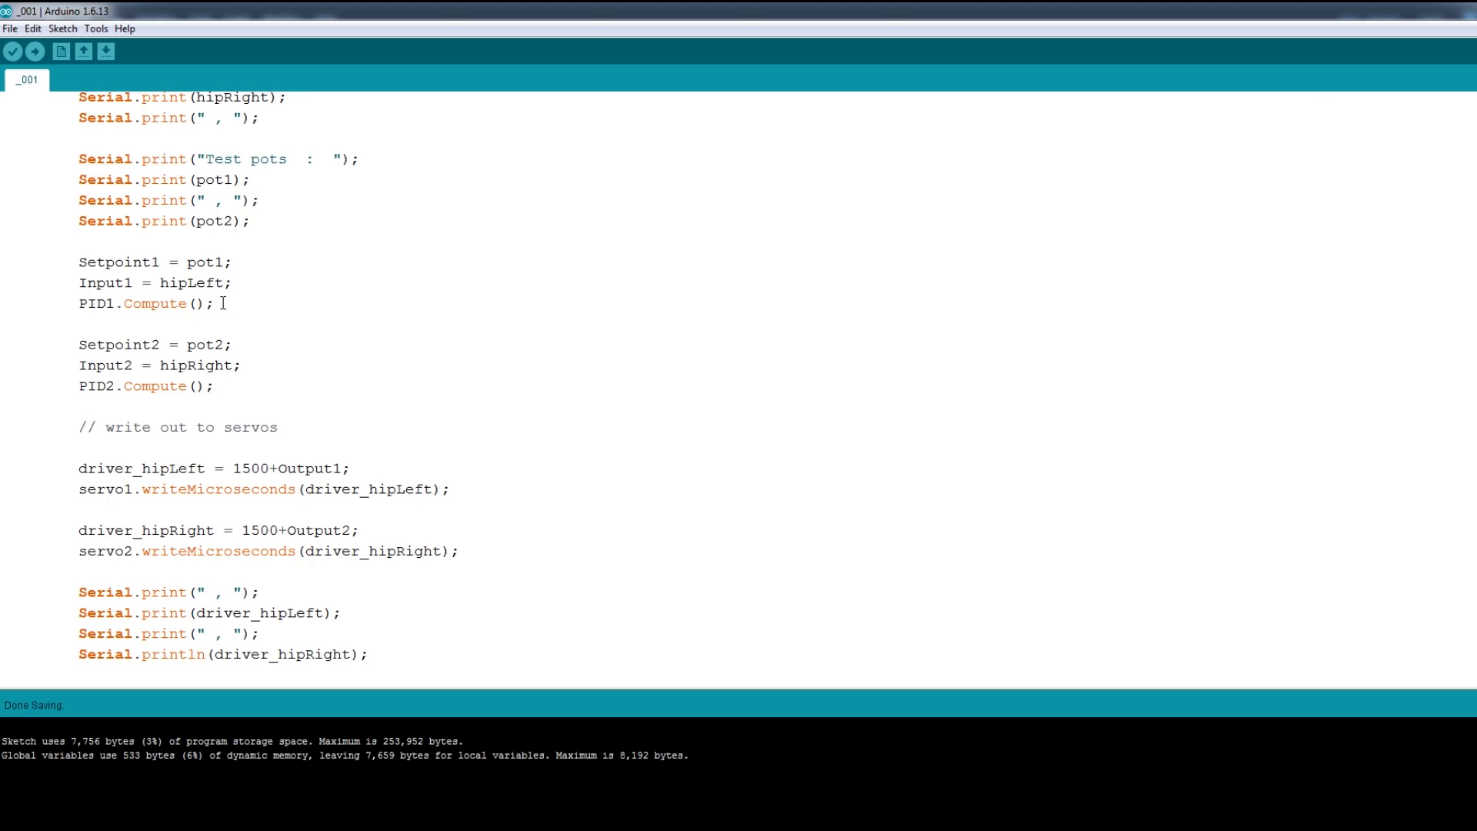
{"action": "left_click", "coordinate": [227, 262]}
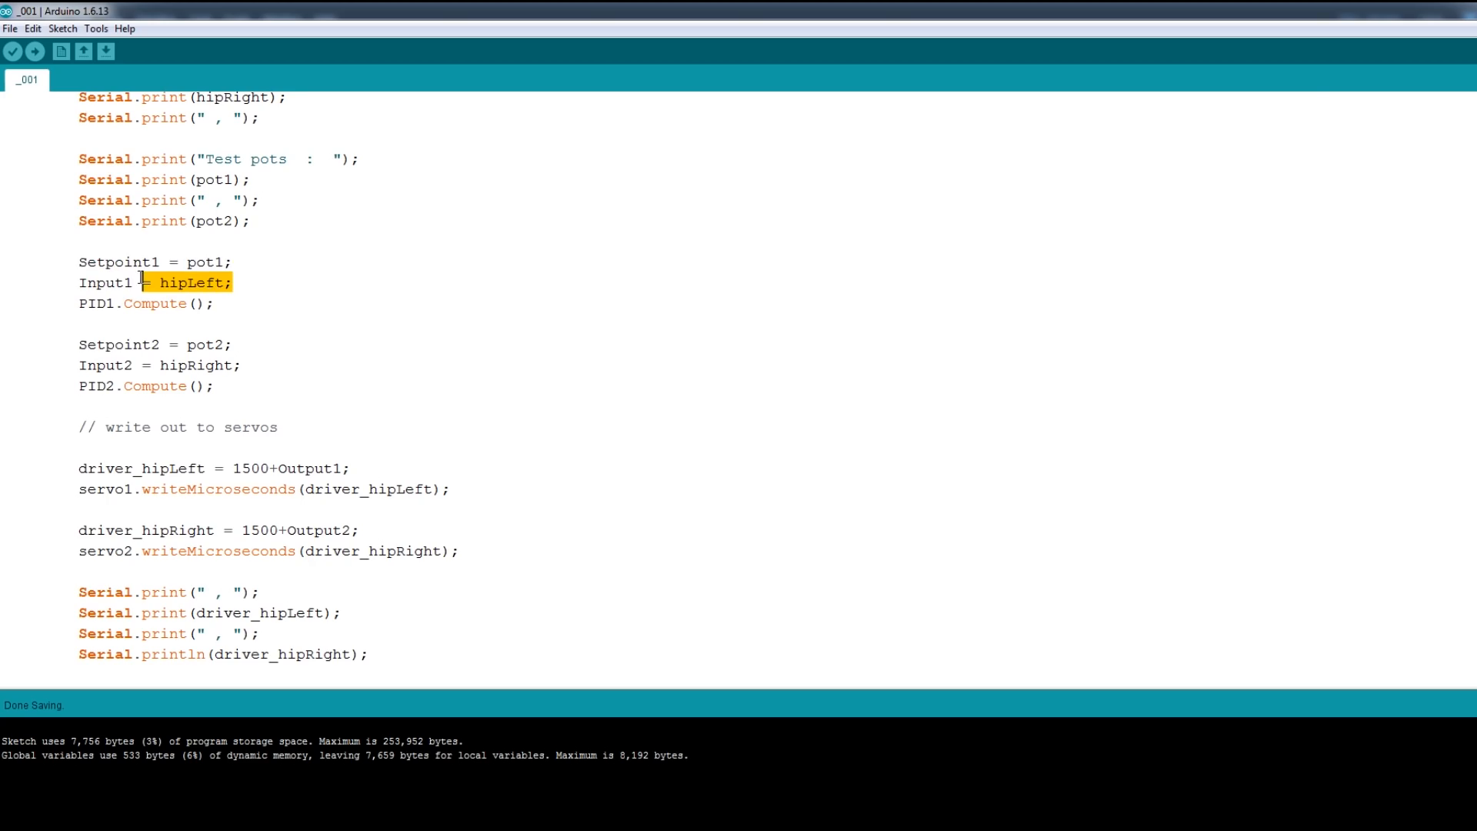
{"action": "left_click", "coordinate": [243, 366]}
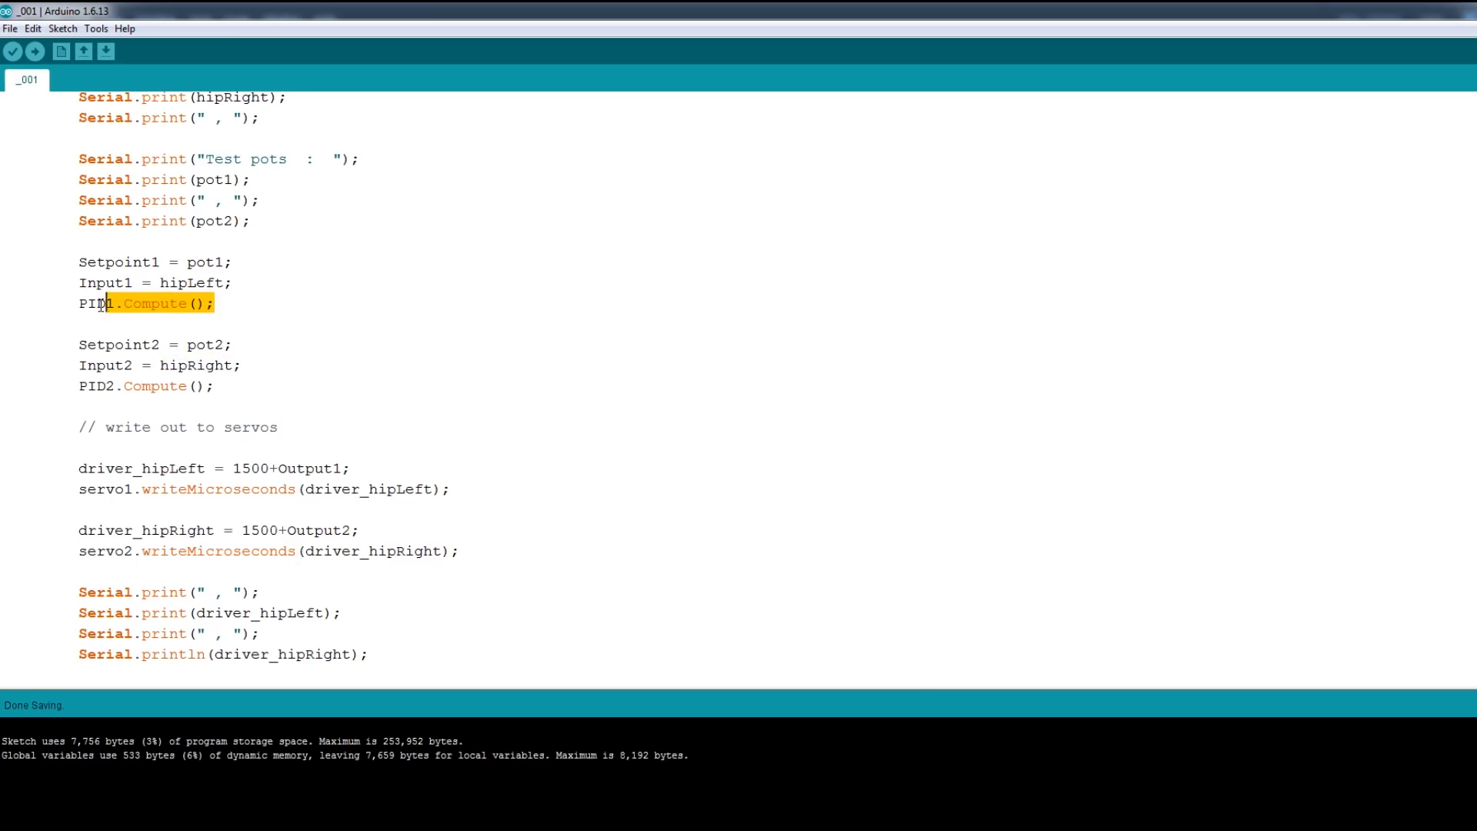
{"action": "scroll", "scroll_direction": "down", "scroll_amount": 3}
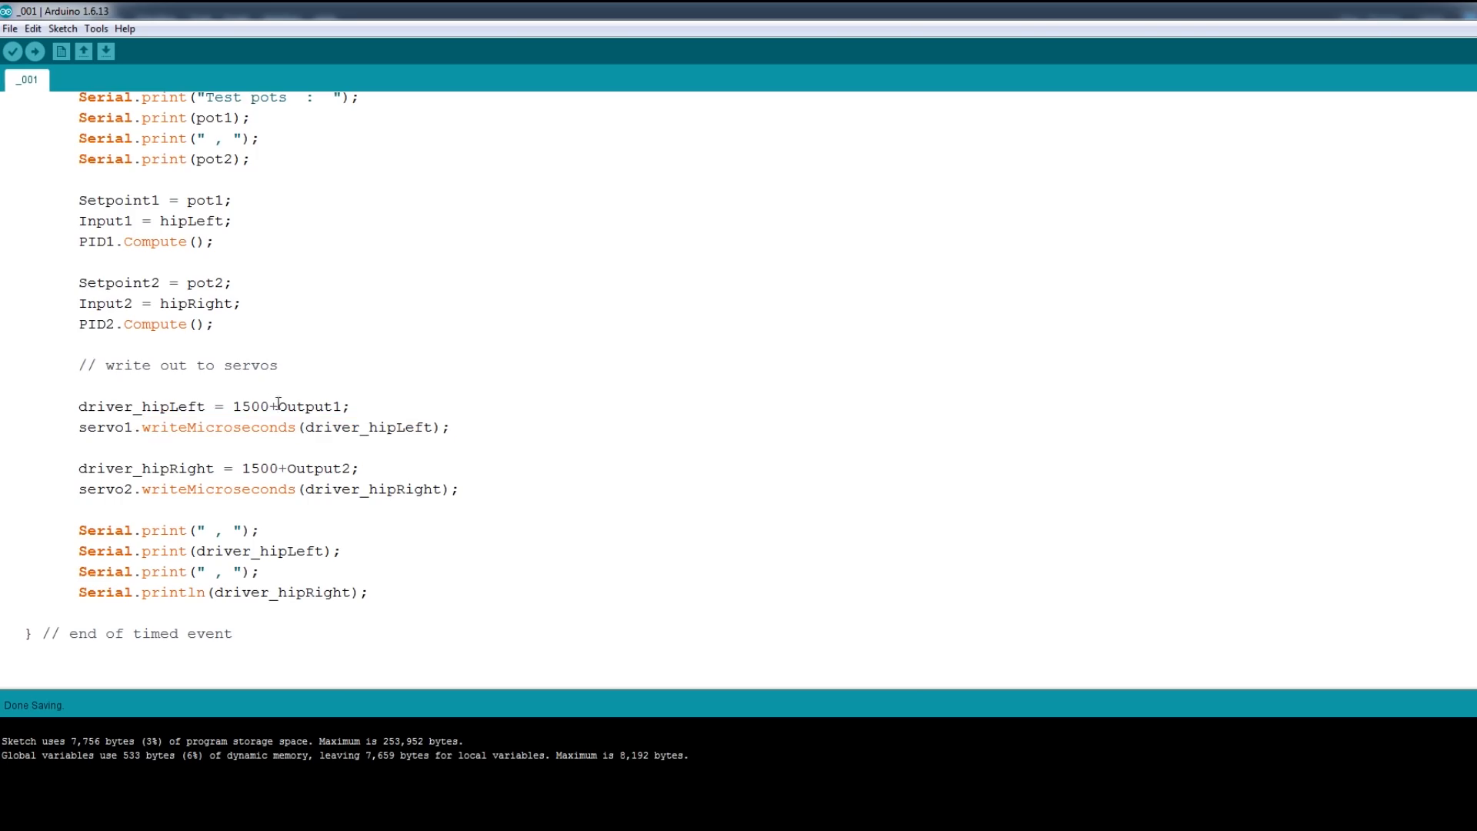
{"action": "double_click", "coordinate": [249, 406]}
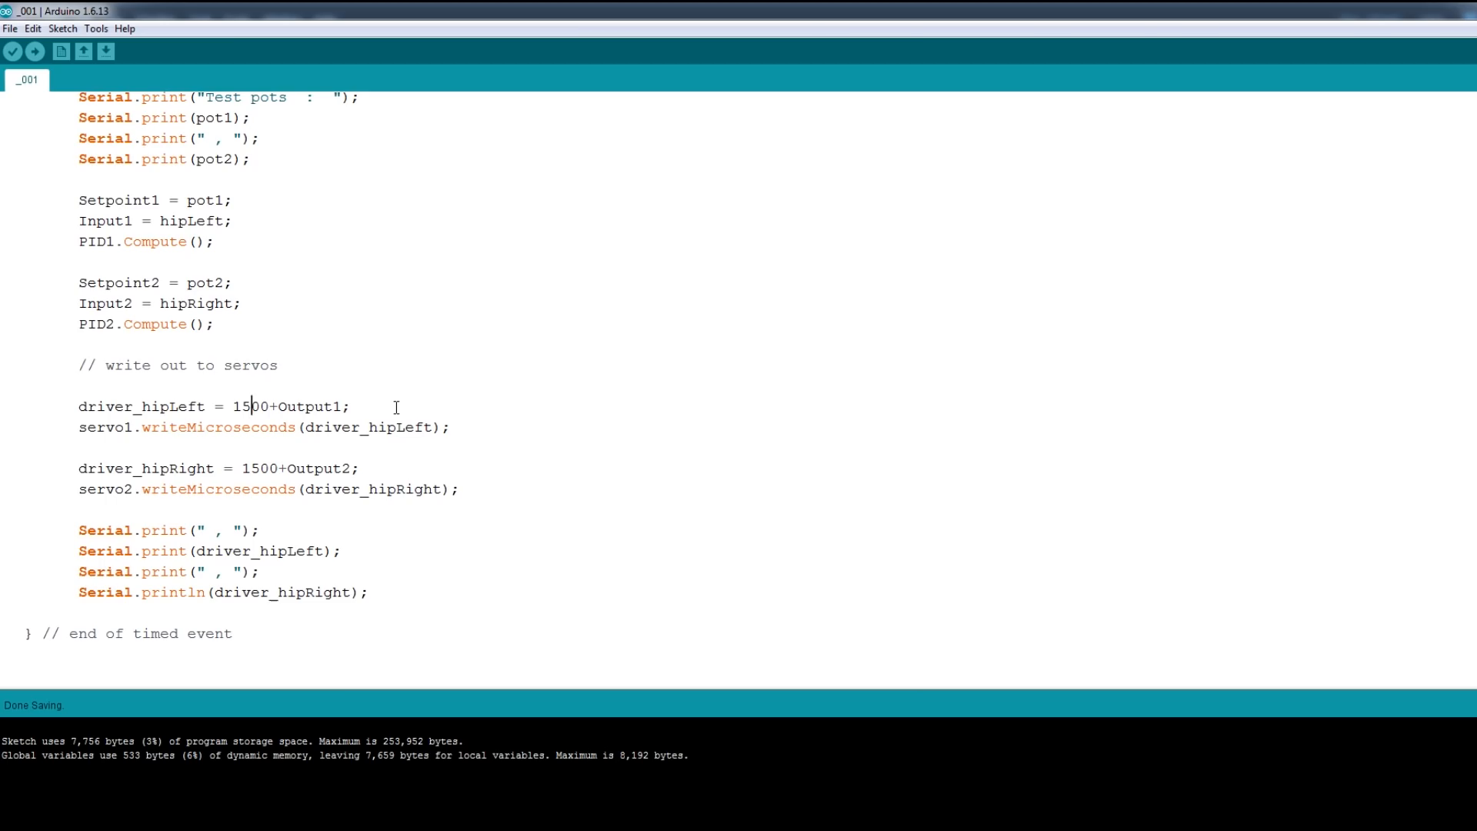
{"action": "mouse_move", "coordinate": [358, 519]}
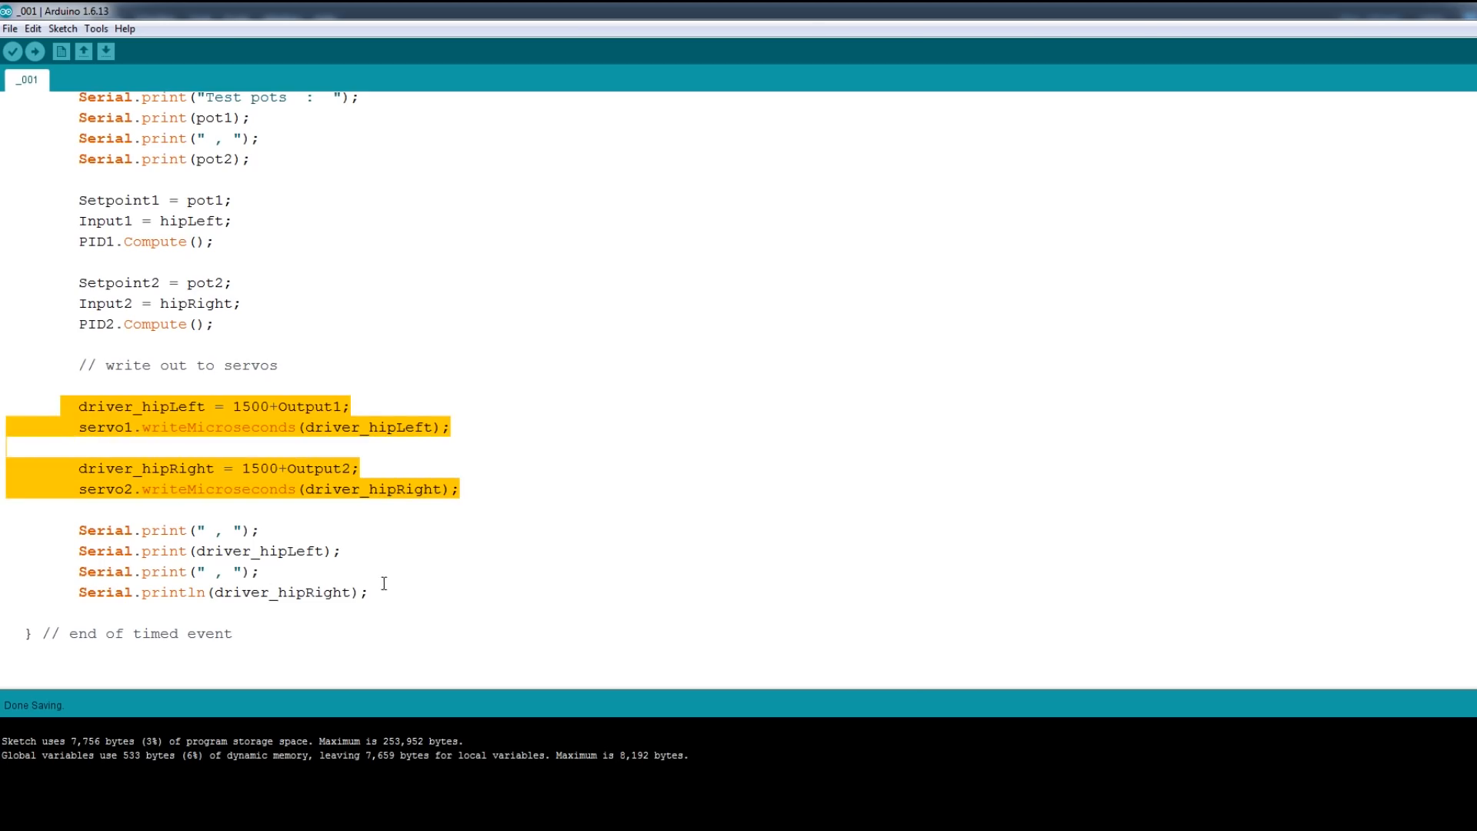
{"action": "left_click", "coordinate": [540, 568]}
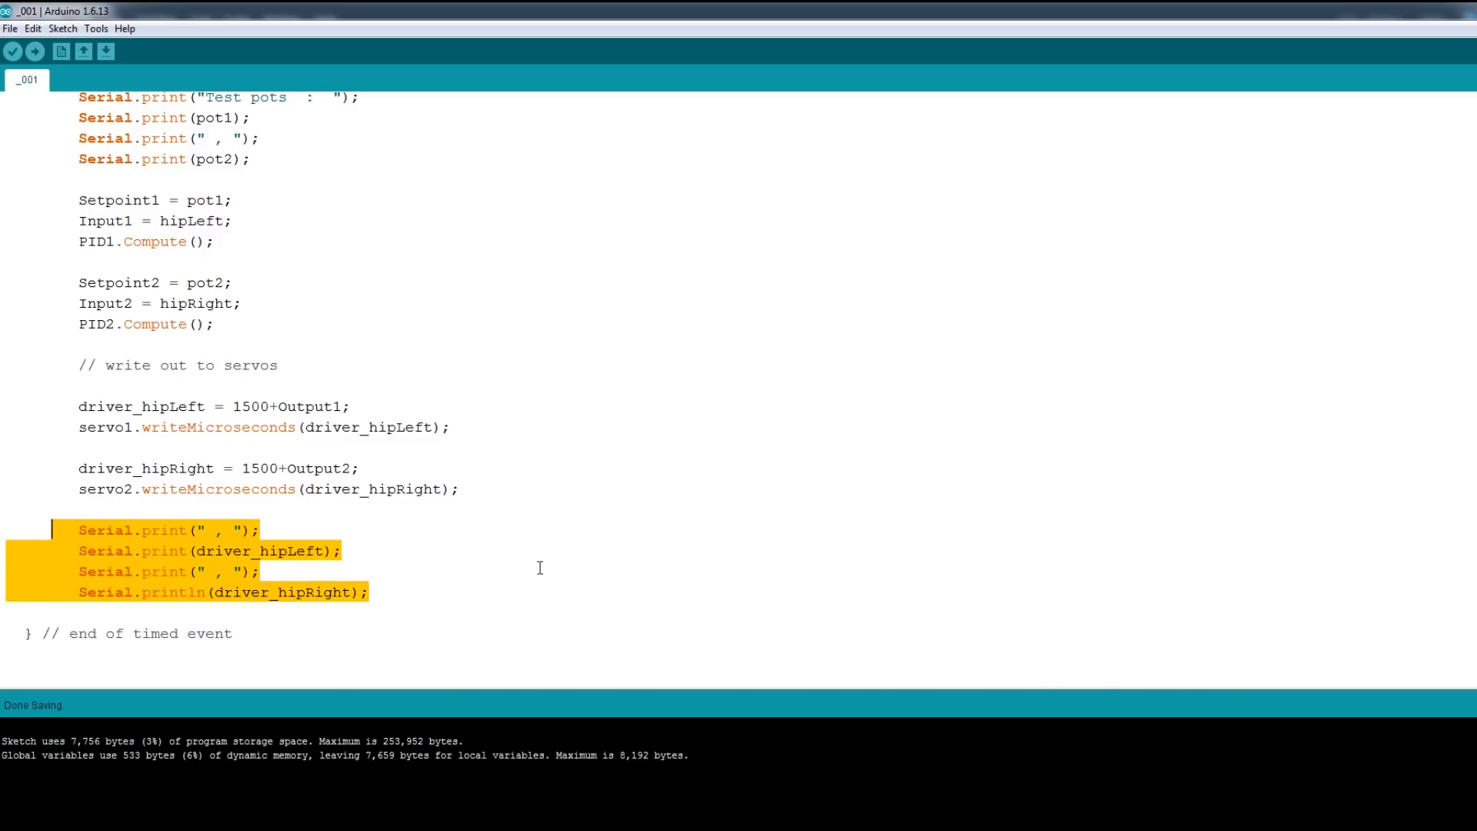